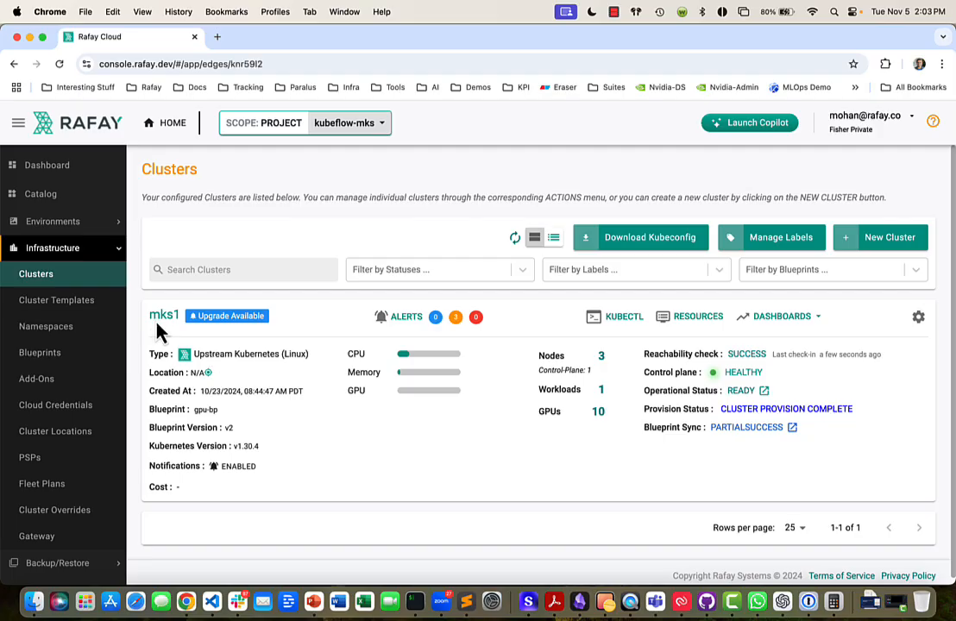
# - View mks1's nodes and inspect the control-plane node and worker tim-kubeflow-mks-02
pyautogui.click(164, 315)
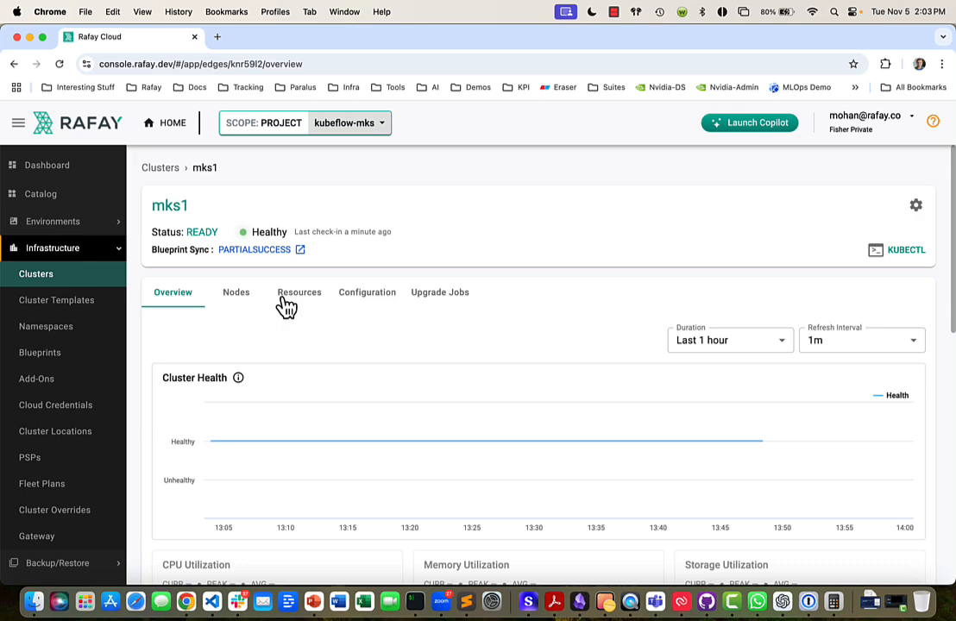
pyautogui.click(235, 292)
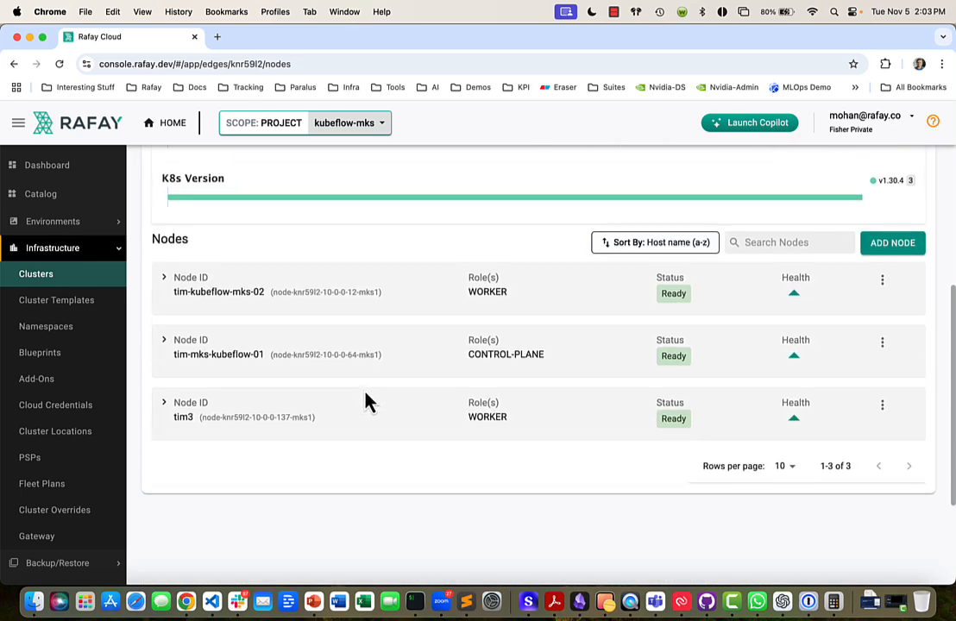
pyautogui.click(164, 338)
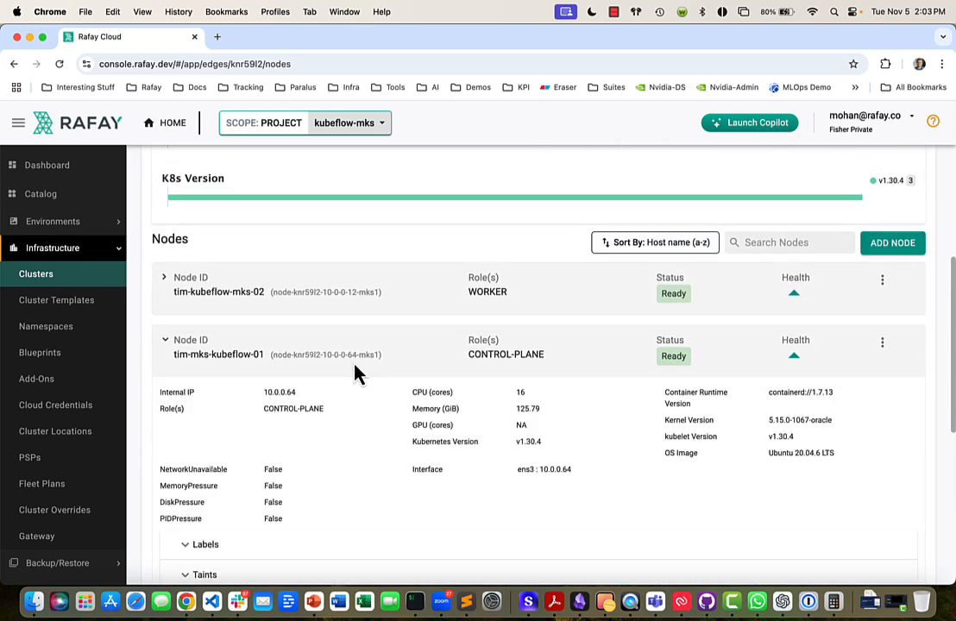
pyautogui.moveTo(504, 449)
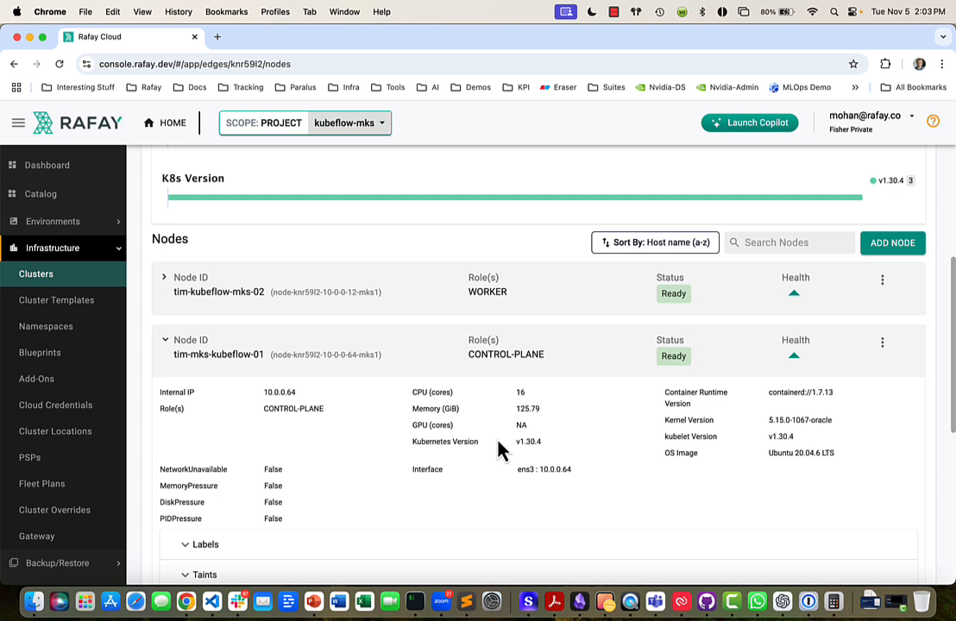
pyautogui.click(164, 277)
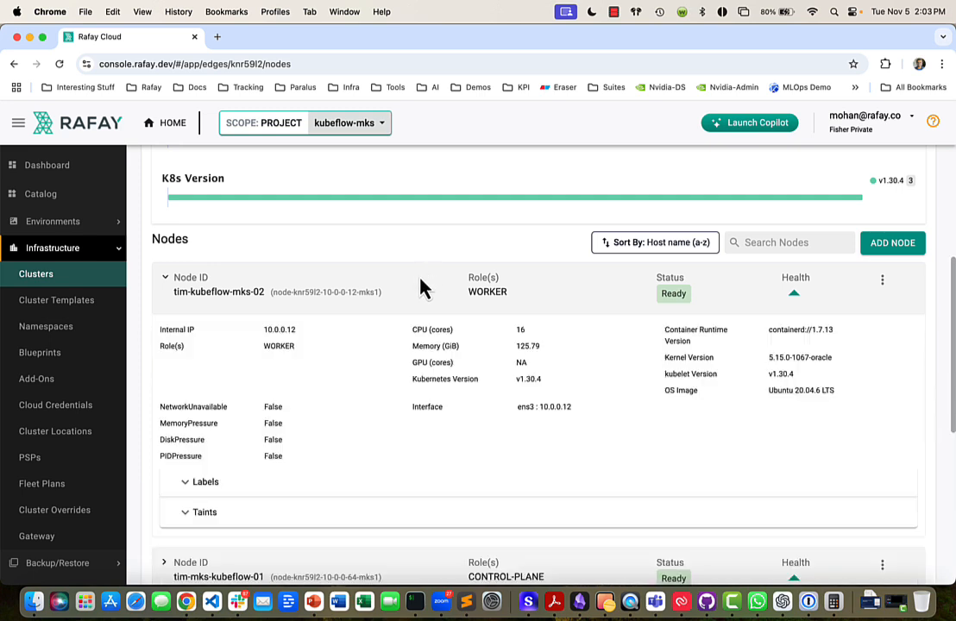
pyautogui.moveTo(480, 311)
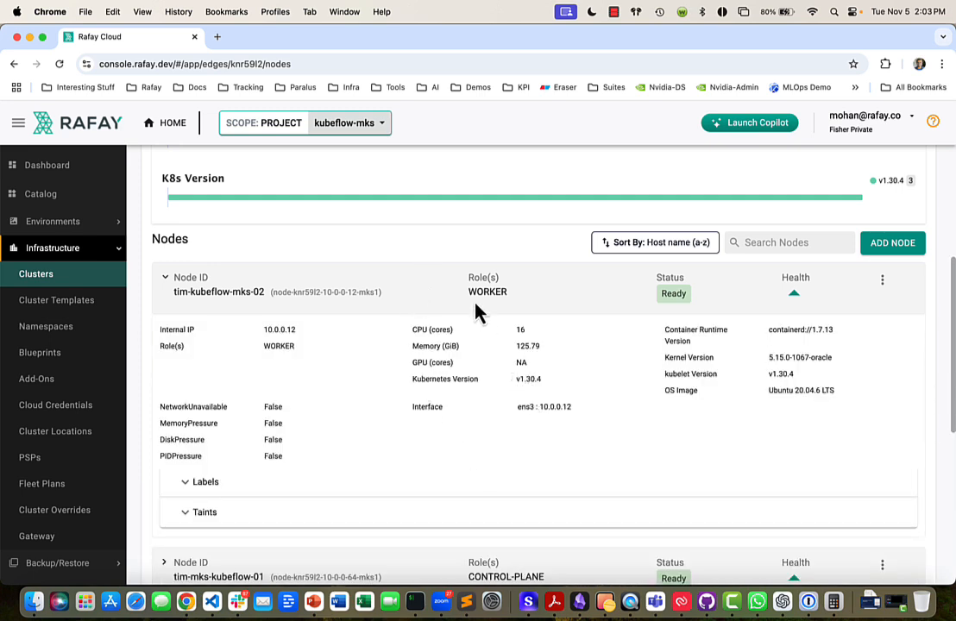
# - Expand worker node tim3's details, which report 10 GPUs
pyautogui.click(166, 277)
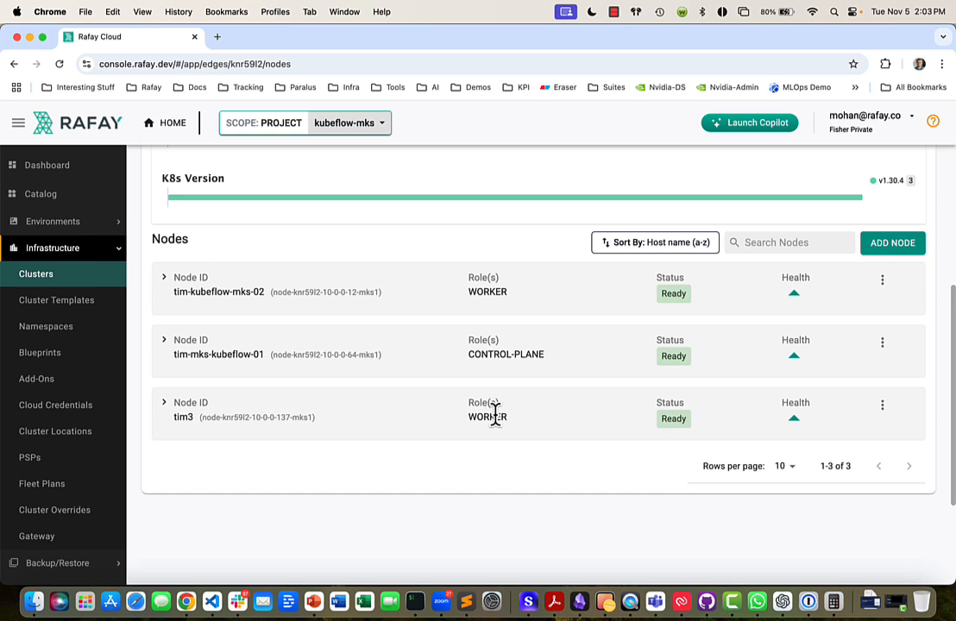
pyautogui.click(164, 402)
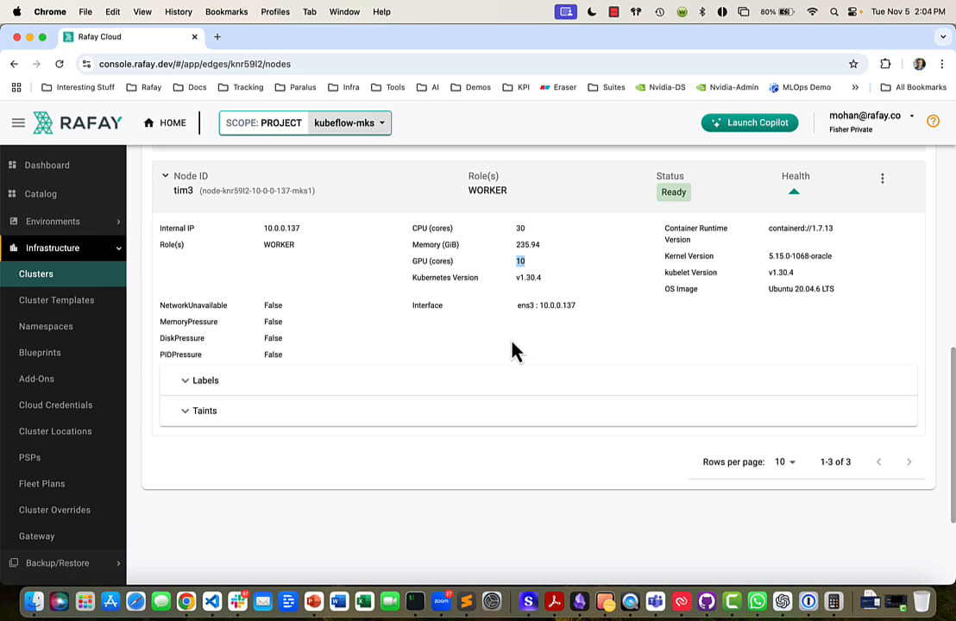
pyautogui.moveTo(359, 356)
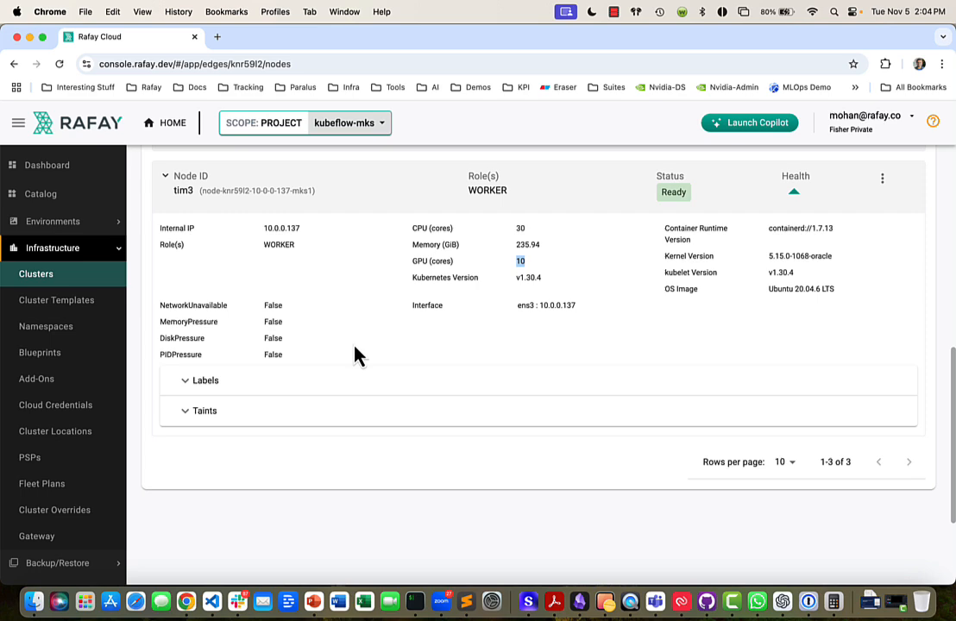
# - Filter tim3's labels to the nvidia.com domain, showing 10 GPU replicas with time-slicing
pyautogui.click(205, 380)
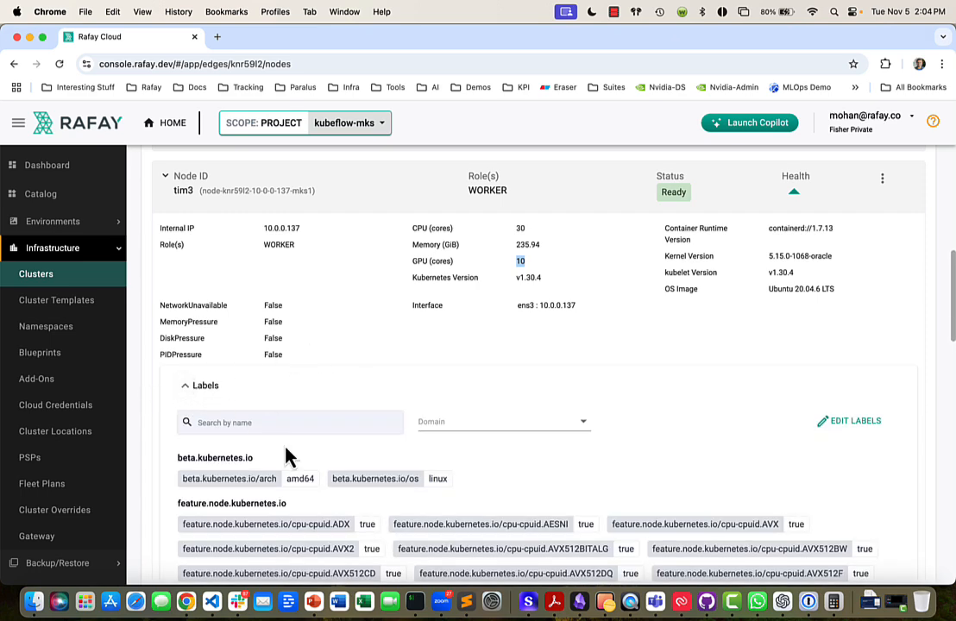
pyautogui.click(501, 421)
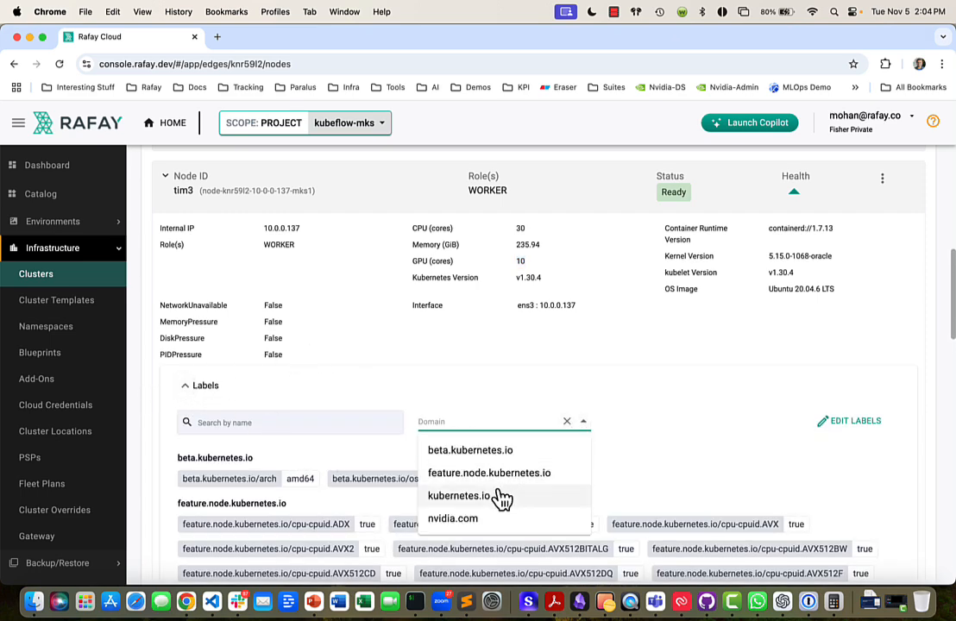
pyautogui.click(452, 518)
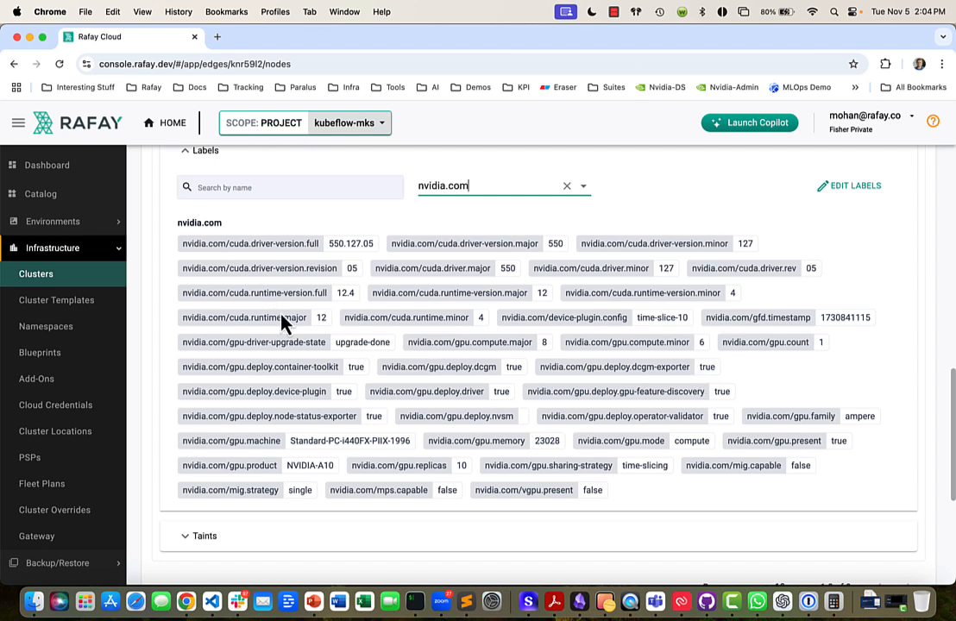
pyautogui.moveTo(349, 290)
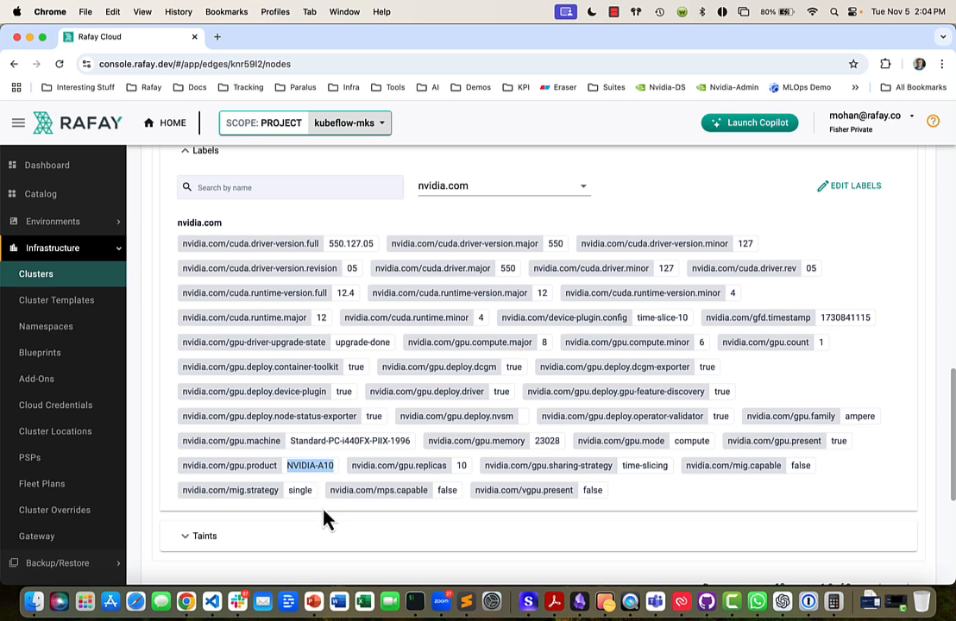
pyautogui.moveTo(723, 352)
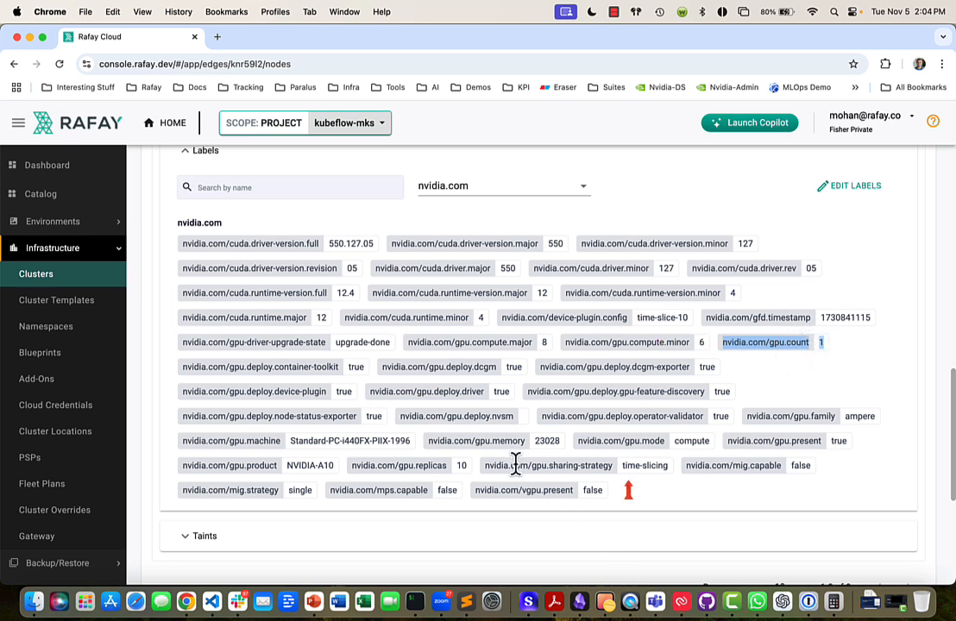
pyautogui.moveTo(442, 466)
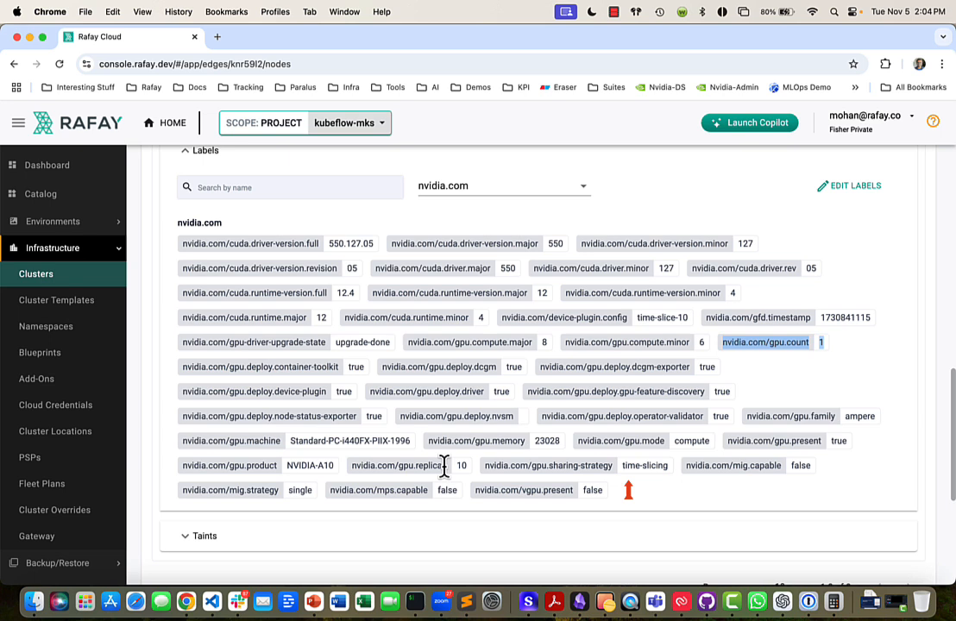
pyautogui.moveTo(531, 466)
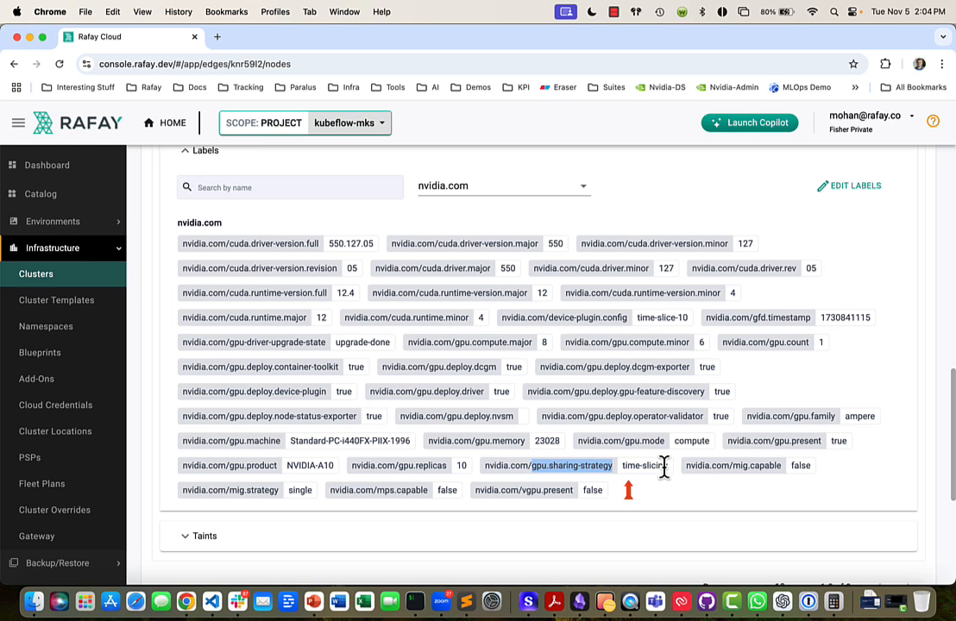
pyautogui.moveTo(393, 470)
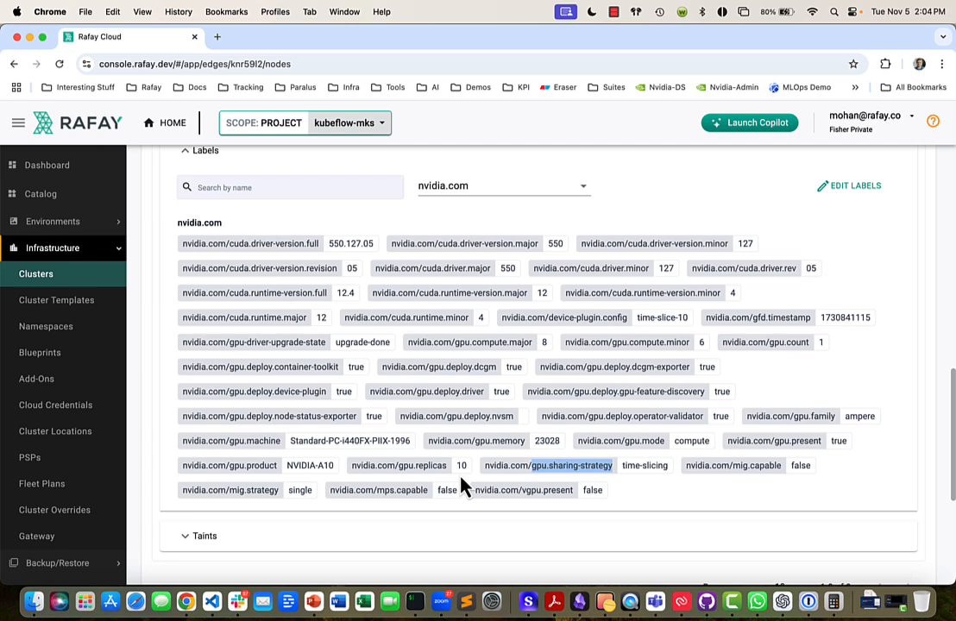
pyautogui.moveTo(456, 486)
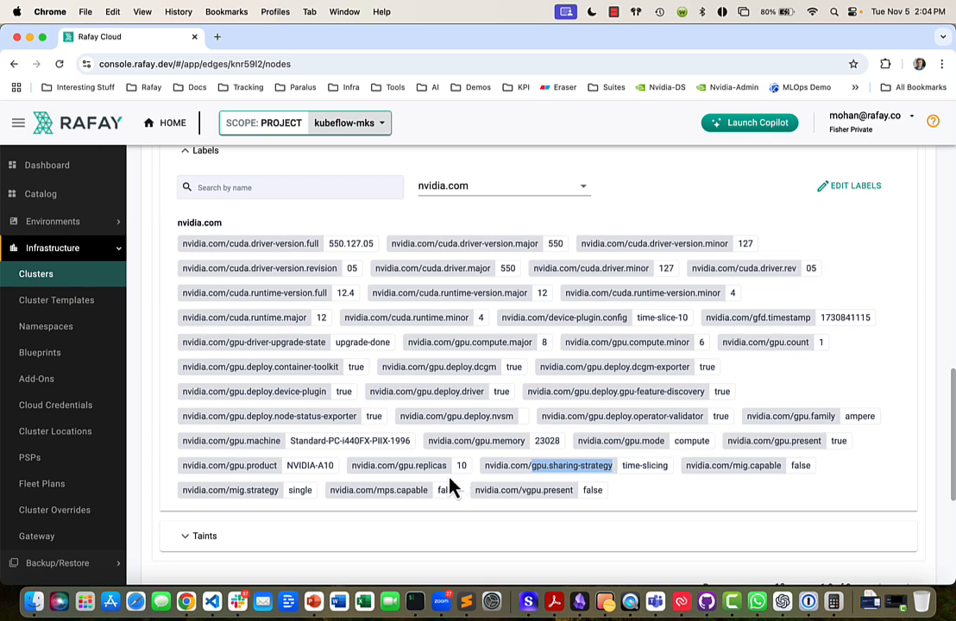
# - Change nvidia.com/device-plugin.config to time-slice-6 in Edit Node and save the labels
pyautogui.click(856, 186)
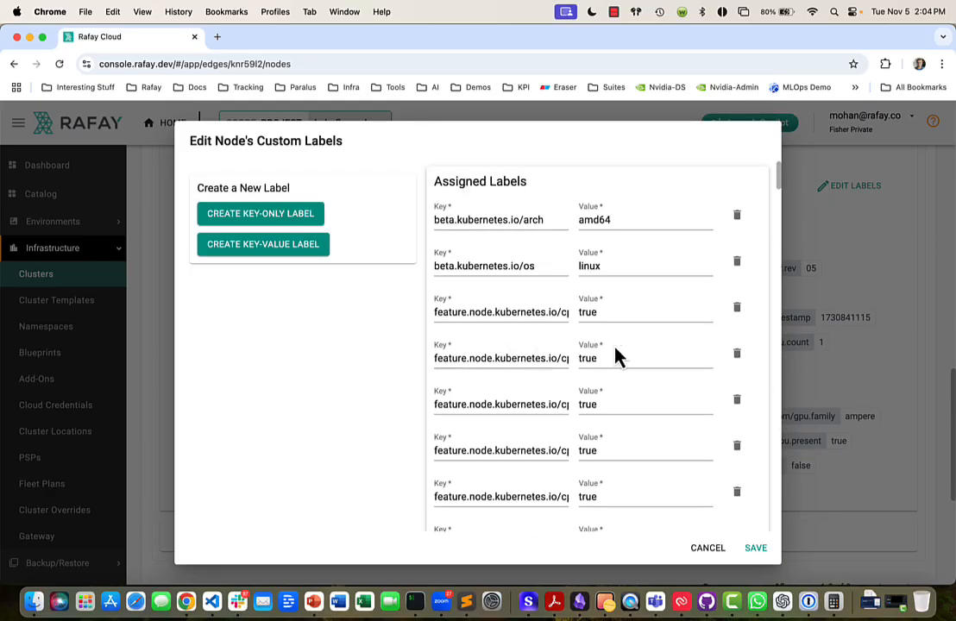
pyautogui.scroll(-3)
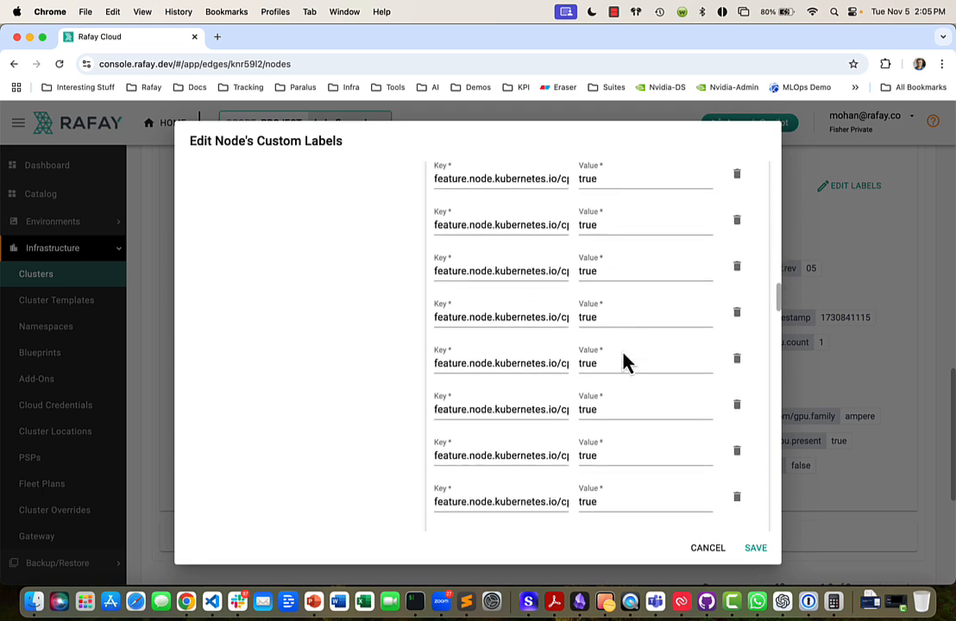
pyautogui.scroll(3)
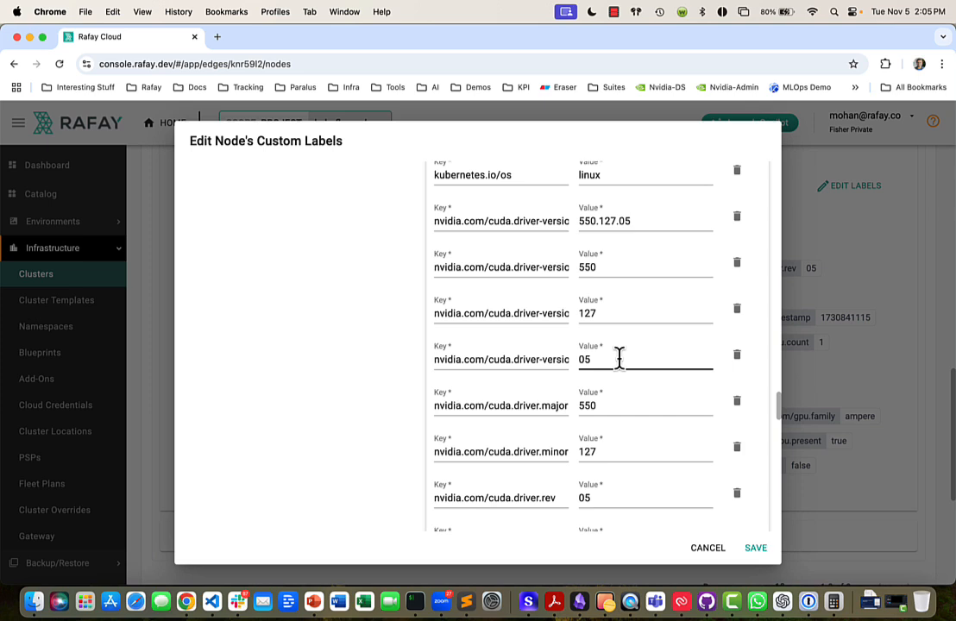
pyautogui.scroll(-3)
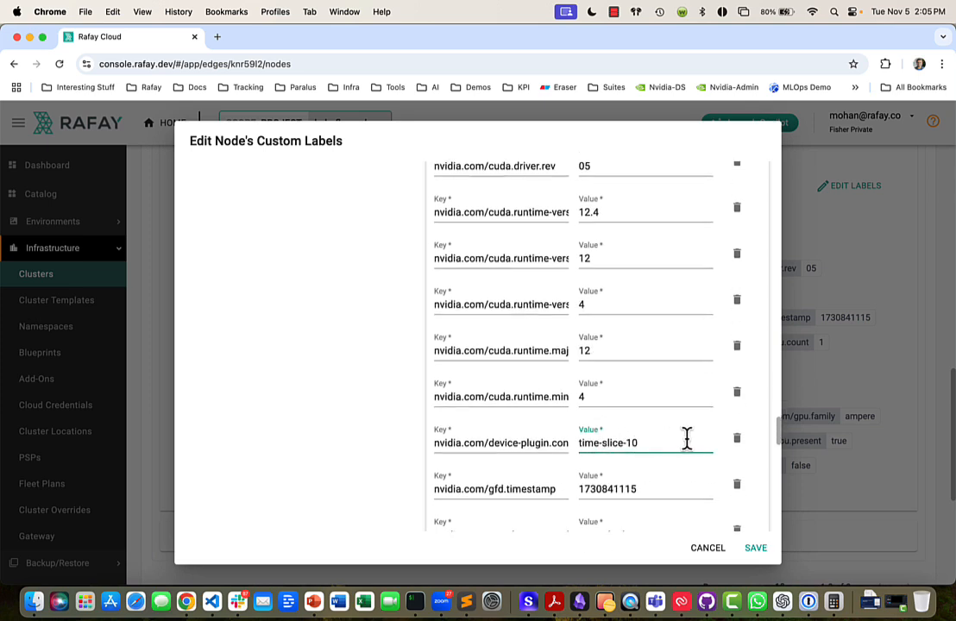
pyautogui.write('time-slice-6')
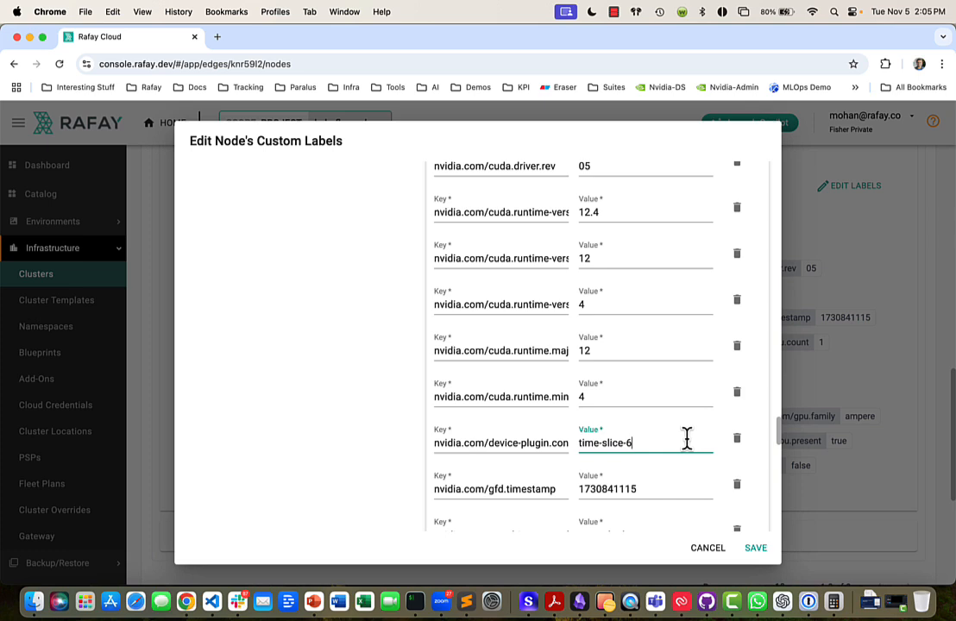
pyautogui.moveTo(552, 469)
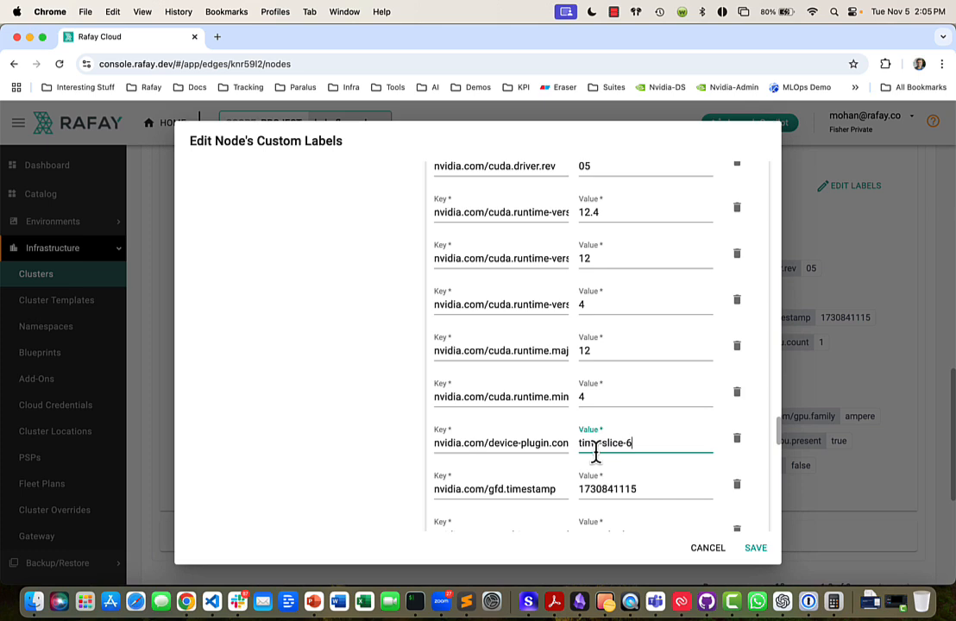
pyautogui.write('time-slice-c')
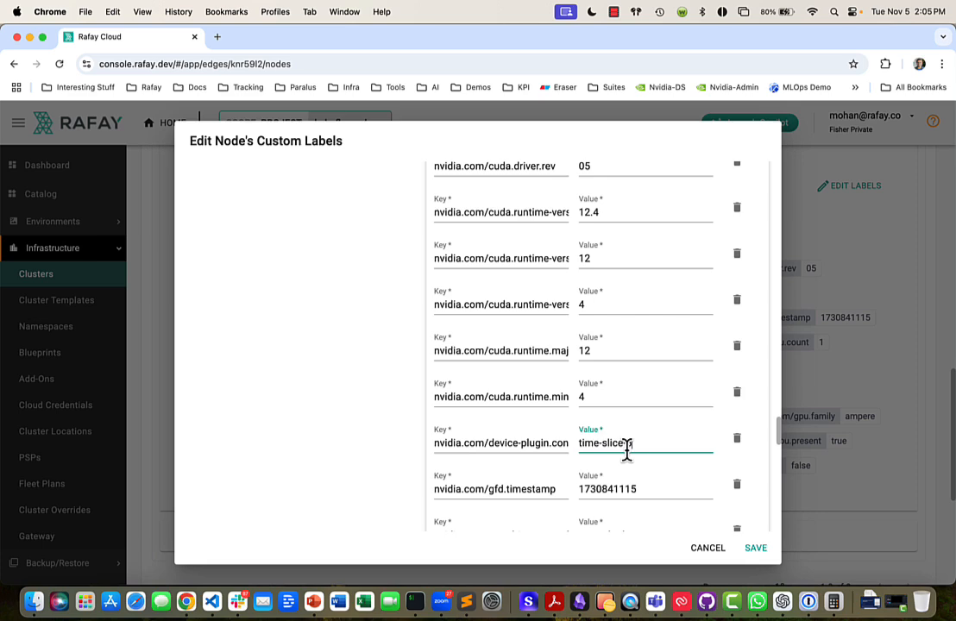
pyautogui.write('6')
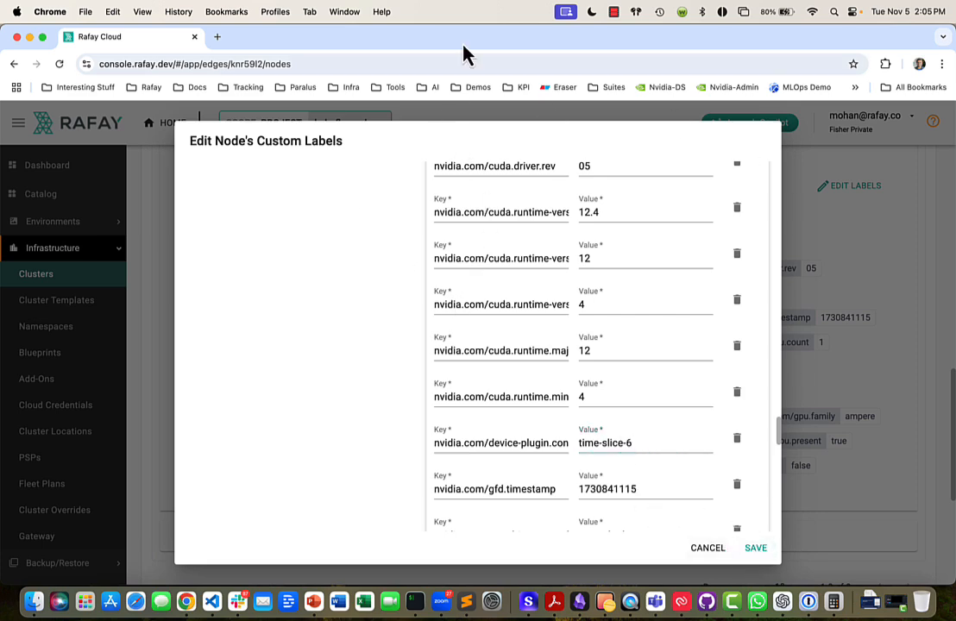
pyautogui.click(708, 549)
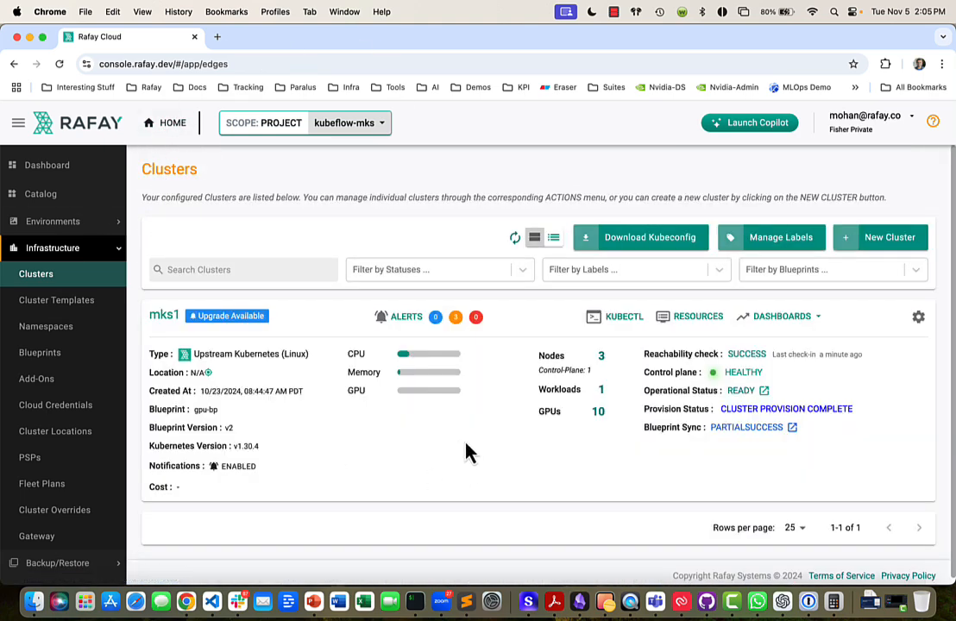
pyautogui.moveTo(652, 459)
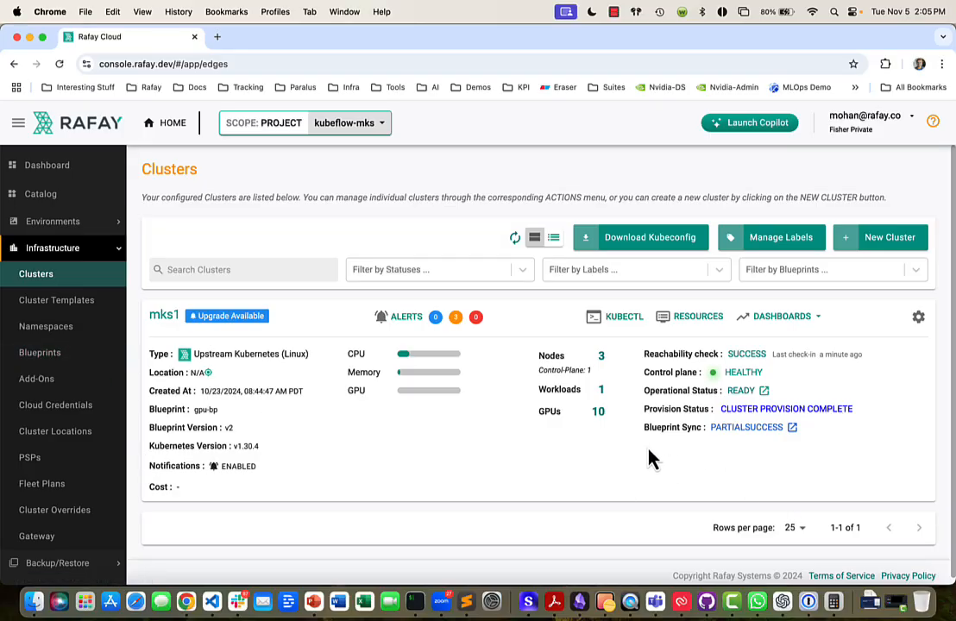
# - Review mks1's PARTIALSUCCESS blueprint sync add-on statuses
pyautogui.click(746, 428)
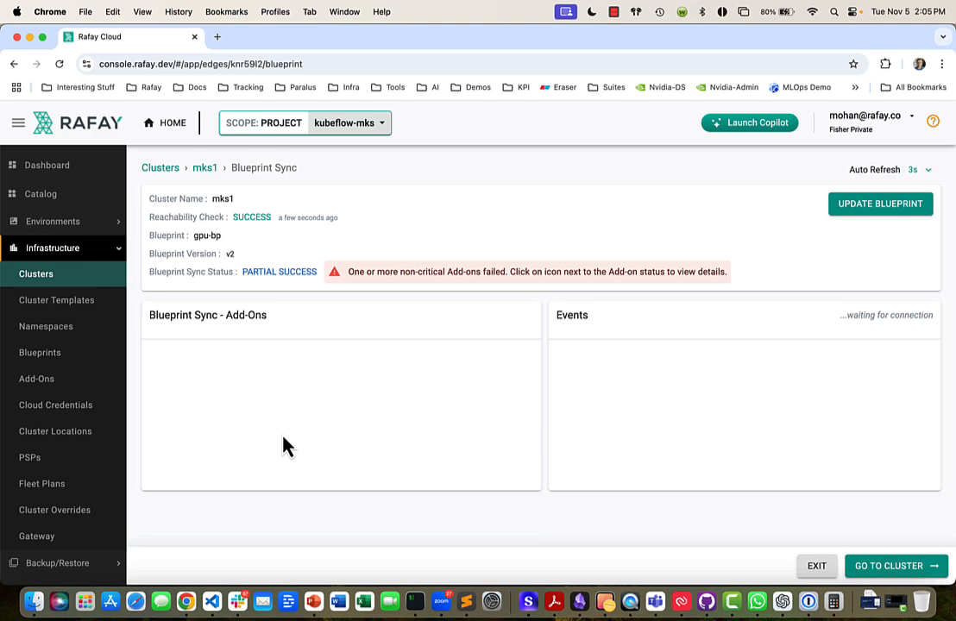
pyautogui.scroll(-3)
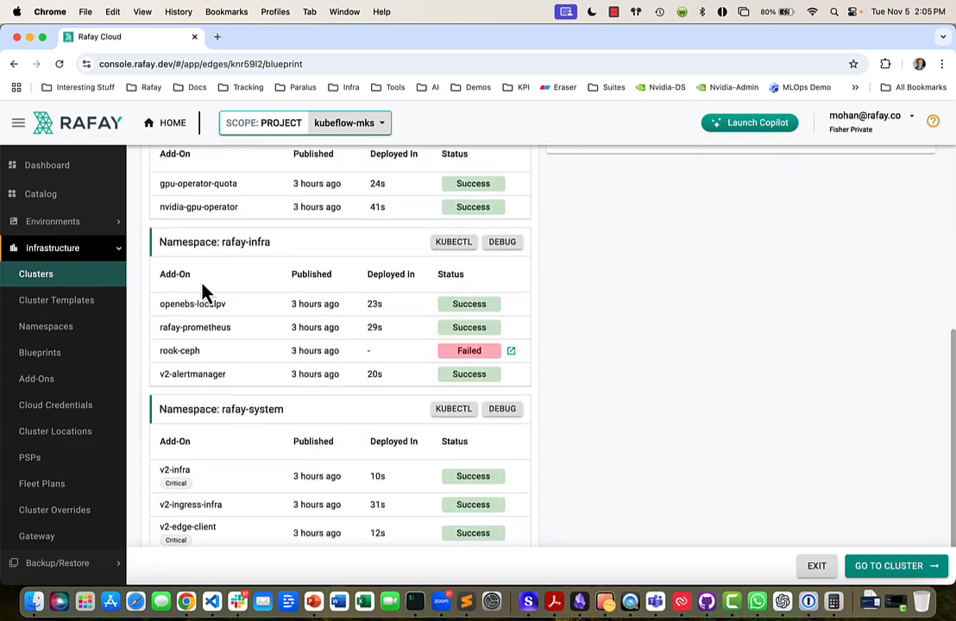
pyautogui.scroll(3)
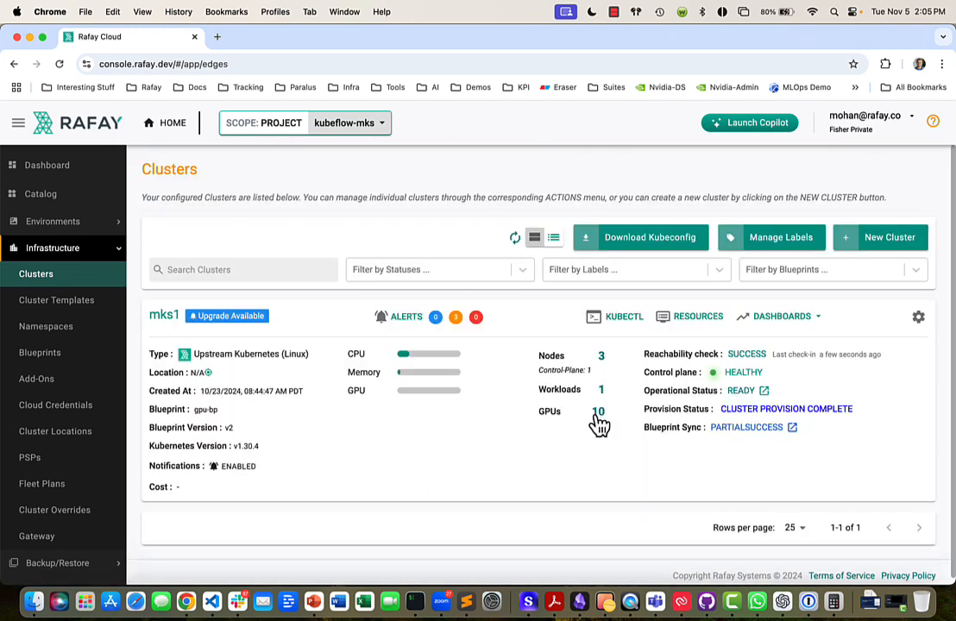
# - Check mks1's GPU list, then go to the custom blueprints list
pyautogui.click(599, 411)
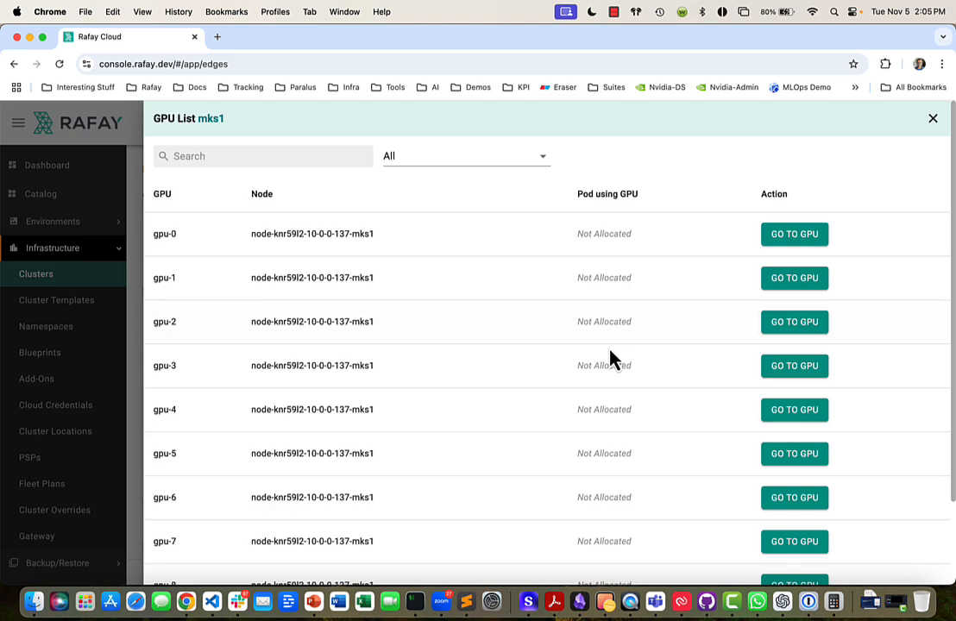
pyautogui.click(932, 117)
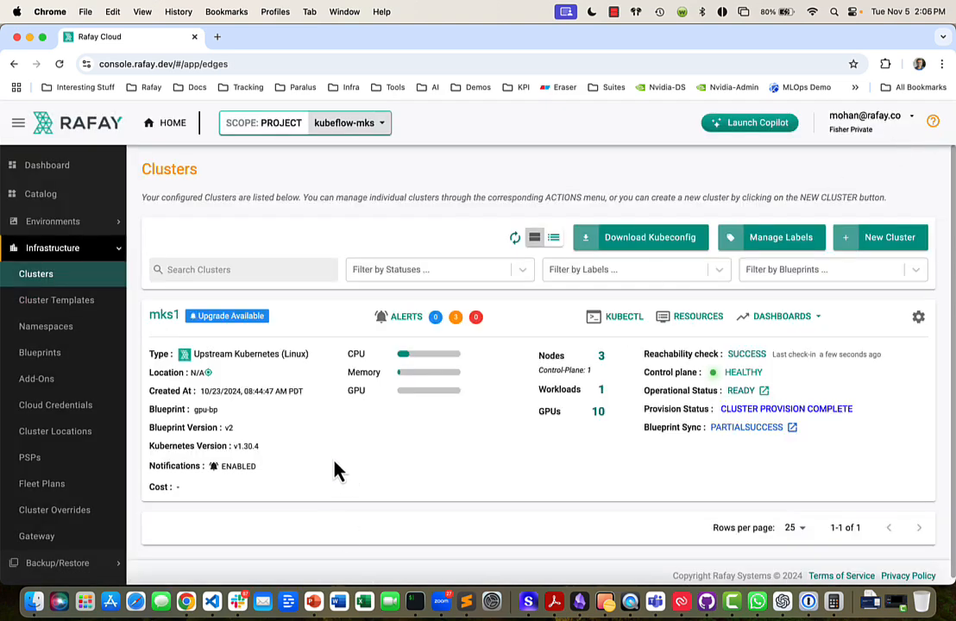
pyautogui.moveTo(36, 380)
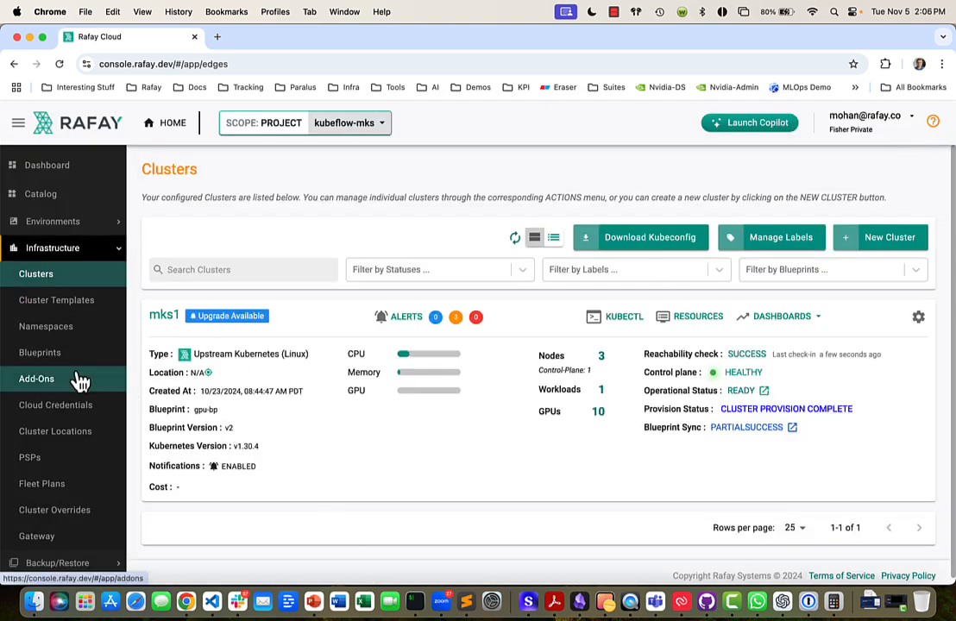
pyautogui.click(39, 352)
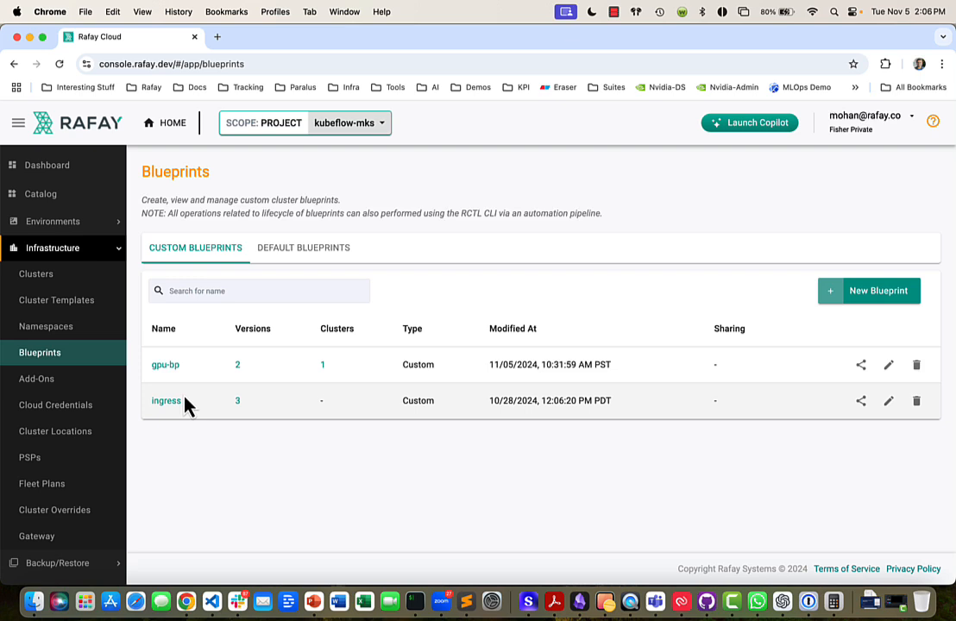
# - View the gpu-bp blueprint's versions (v2, time-slice), then go to Add-Ons
pyautogui.click(166, 364)
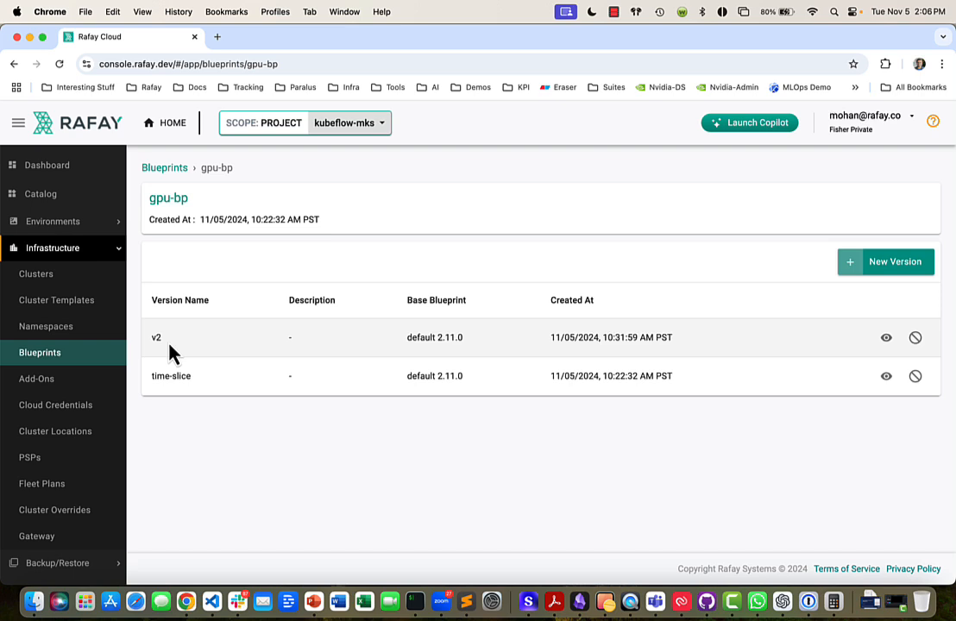
pyautogui.moveTo(36, 380)
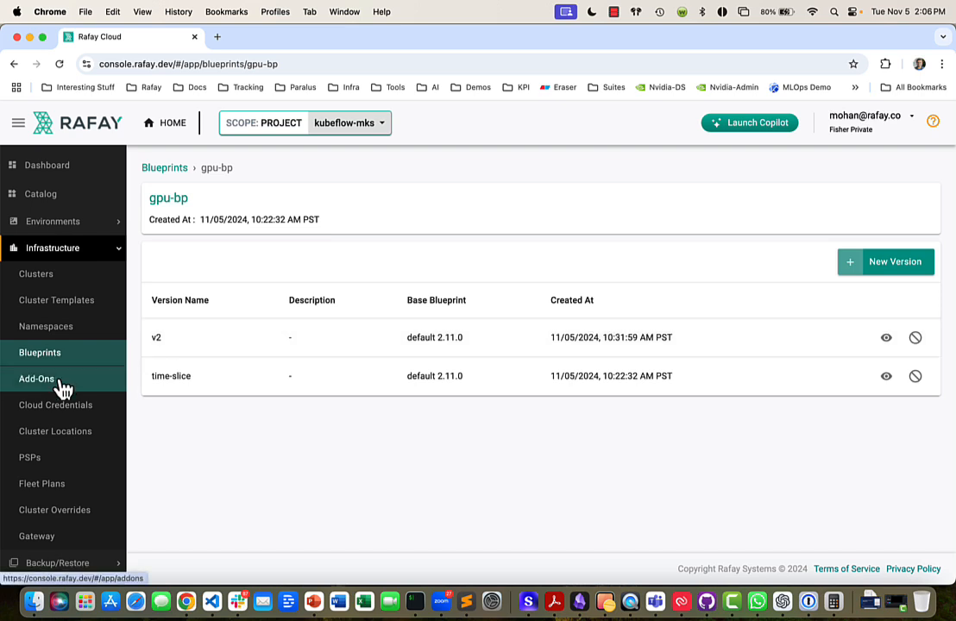
pyautogui.click(37, 380)
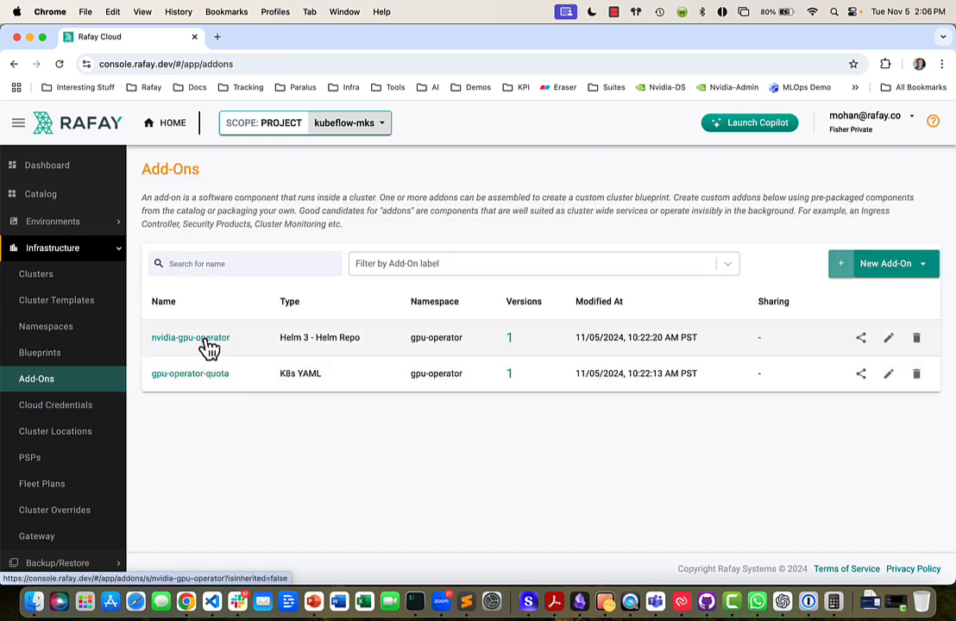
# - Review the time-slice configs in nvidia-gpu-operator-values.yaml, then return to Clusters showing 6 GPUs
pyautogui.click(190, 337)
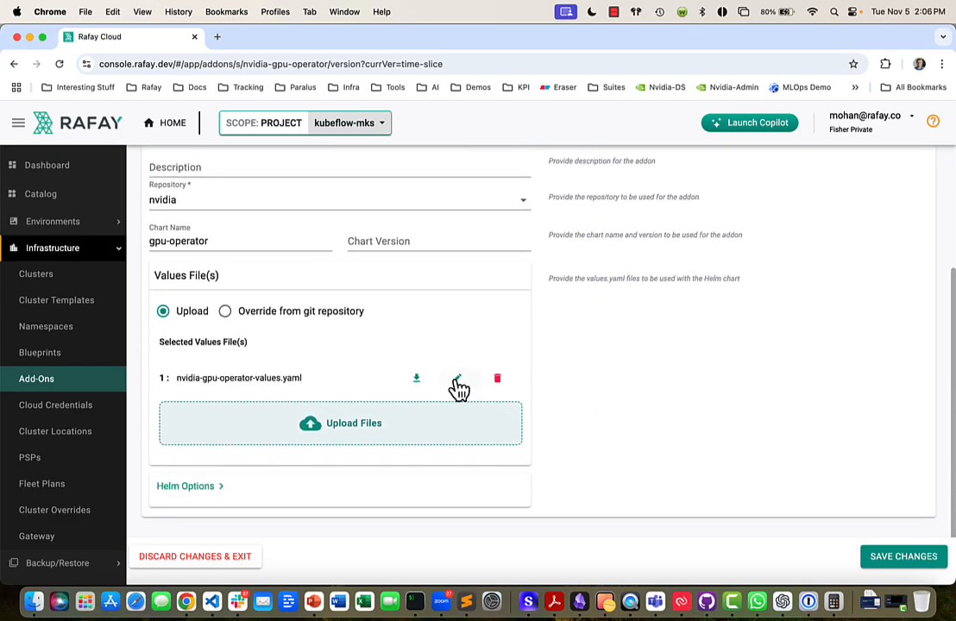
pyautogui.click(457, 380)
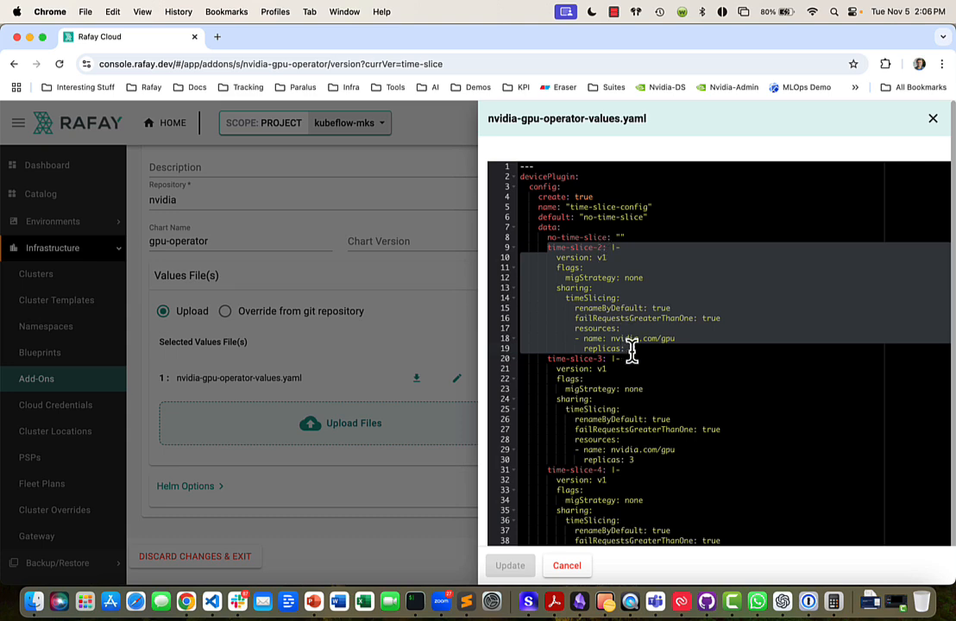
pyautogui.scroll(-3)
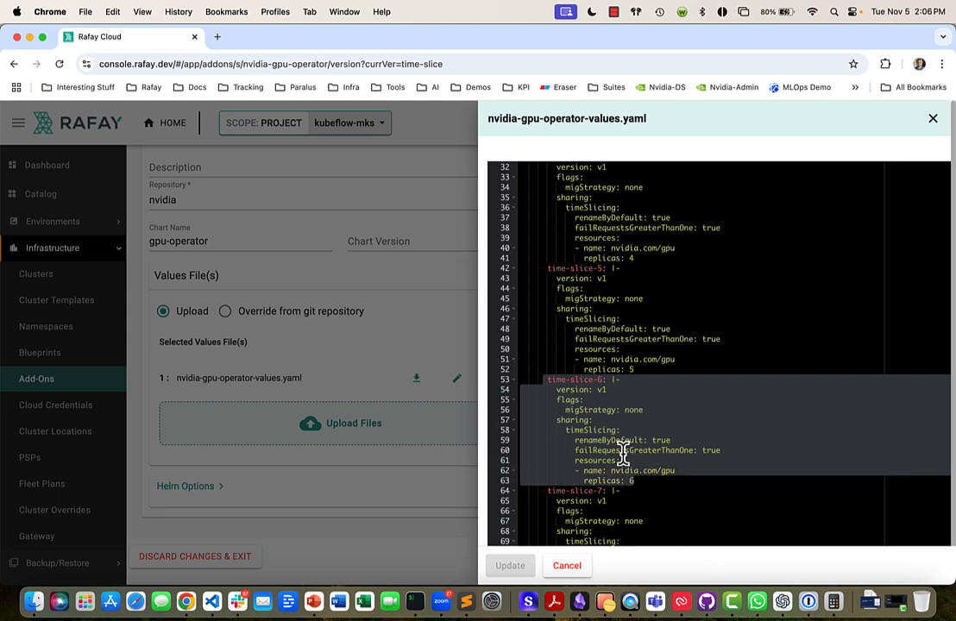
pyautogui.scroll(-3)
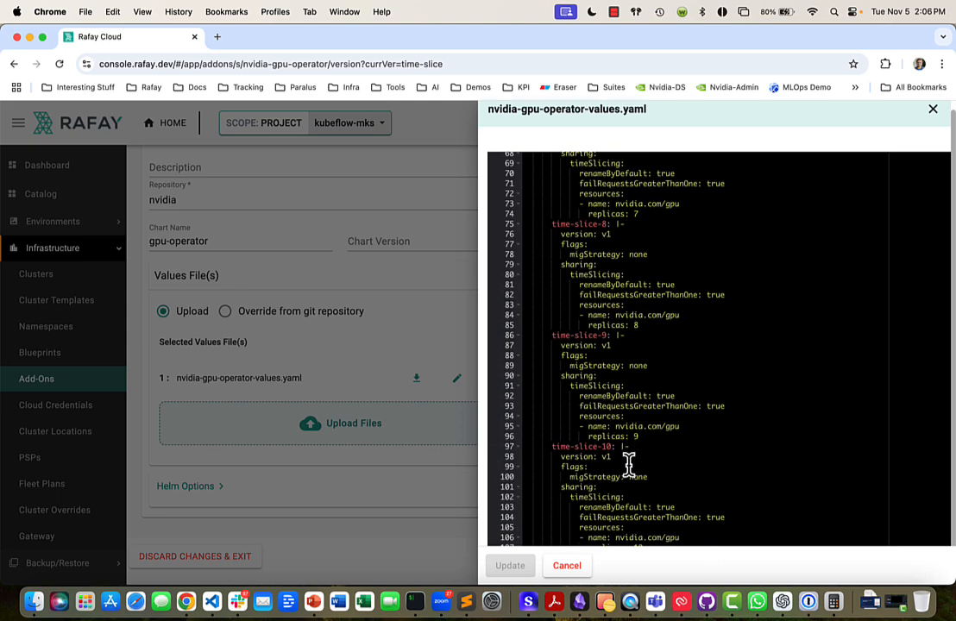
pyautogui.moveTo(613, 466)
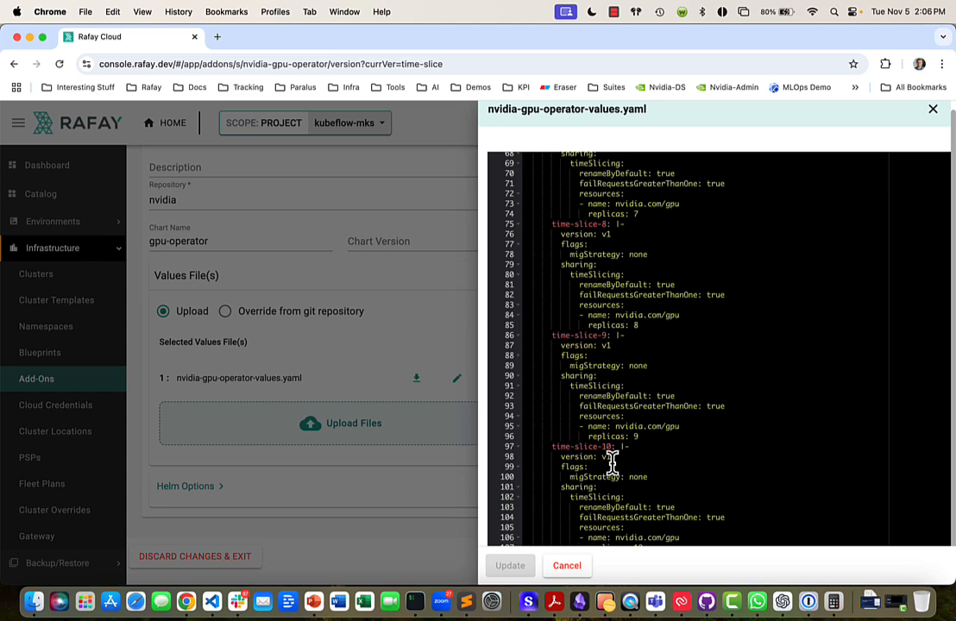
pyautogui.moveTo(672, 466)
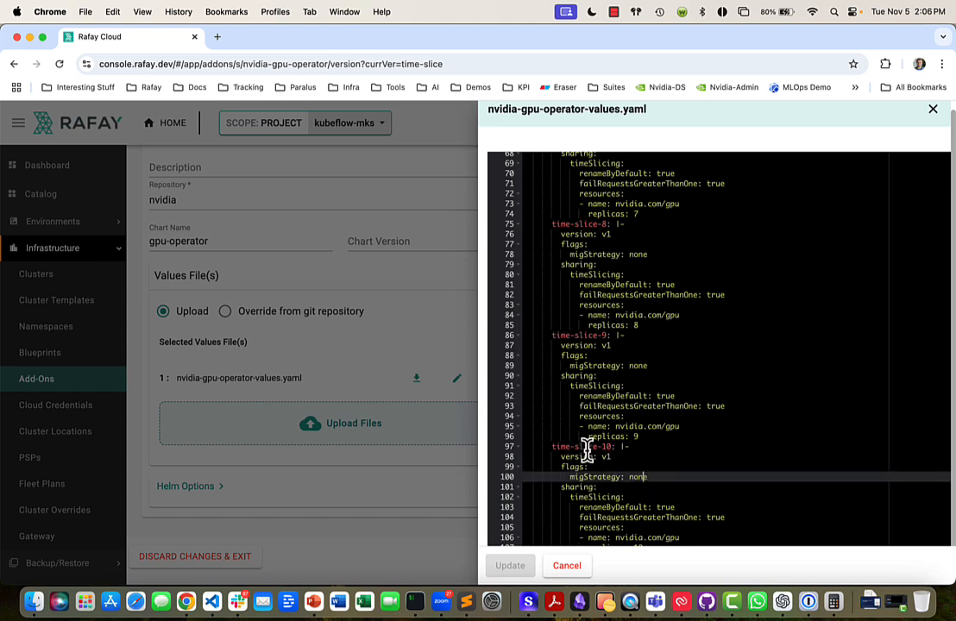
pyautogui.click(566, 566)
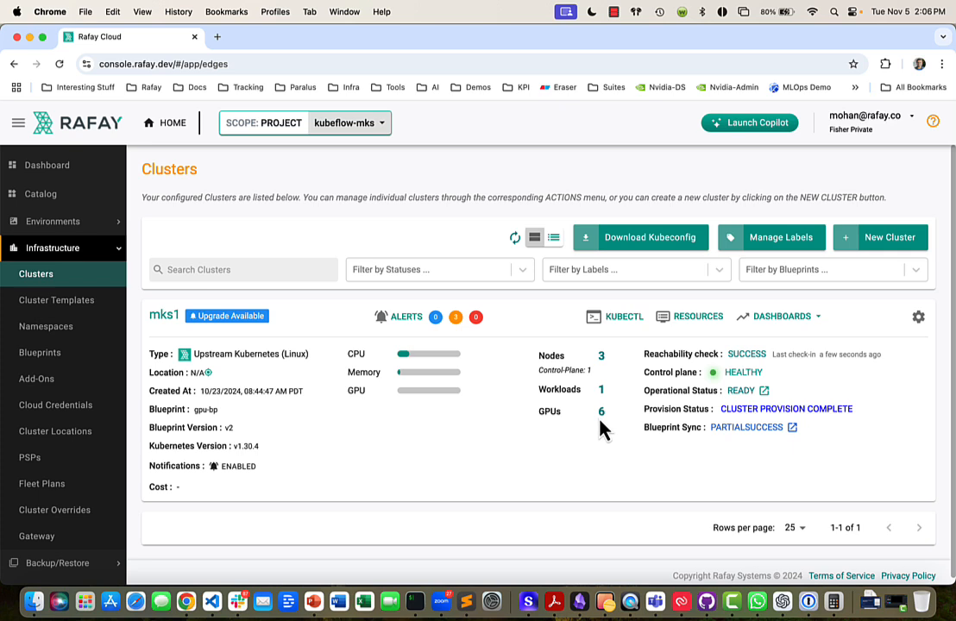
pyautogui.moveTo(580, 425)
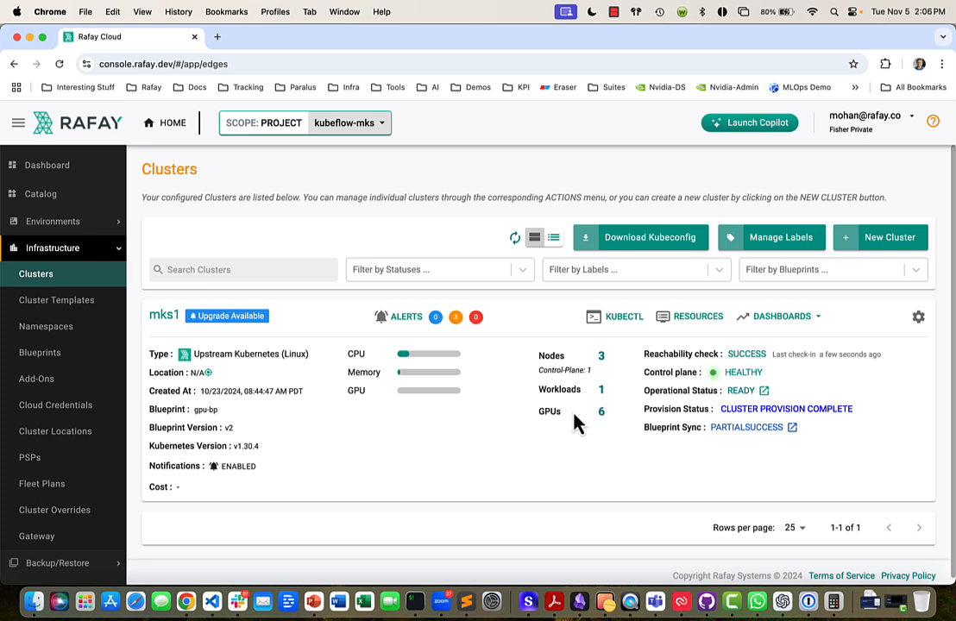
pyautogui.moveTo(607, 419)
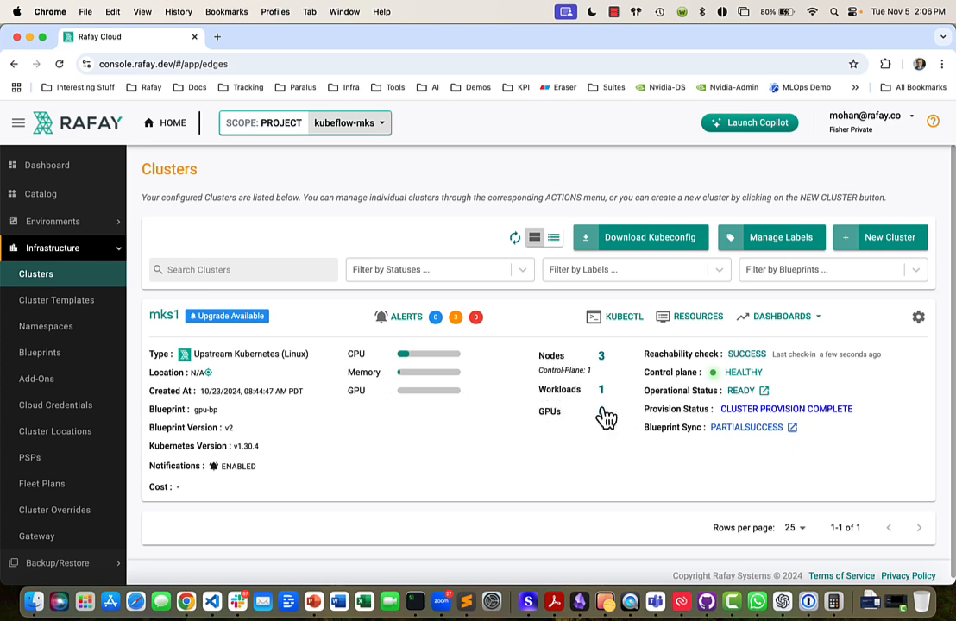
pyautogui.click(604, 411)
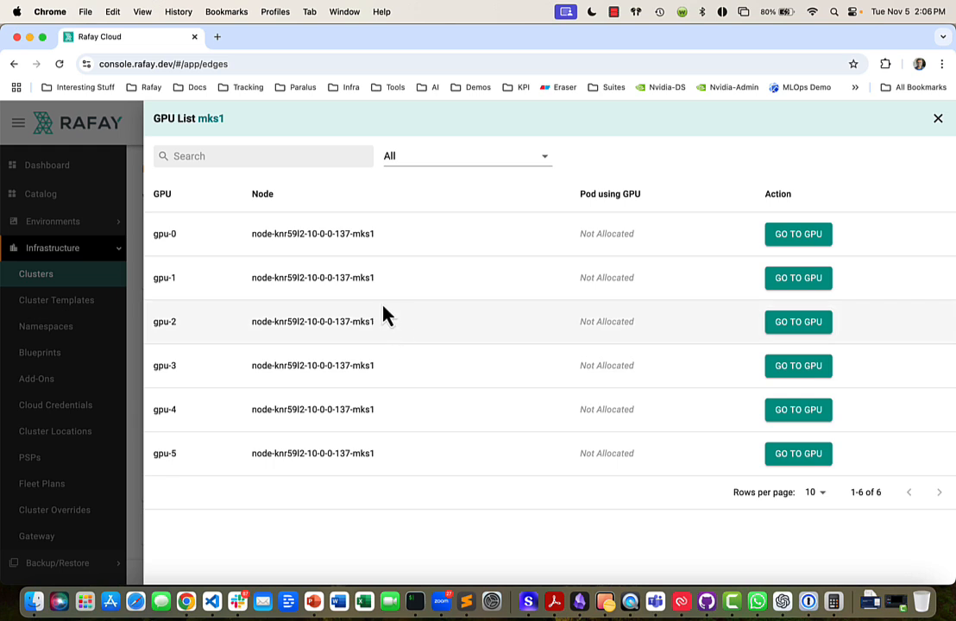
pyautogui.moveTo(204, 244)
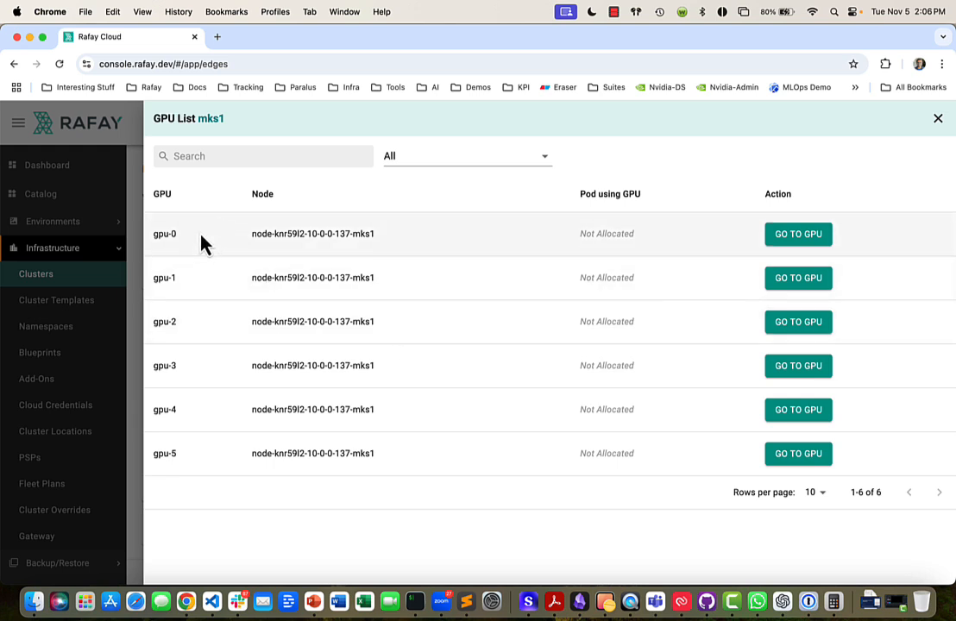
pyautogui.moveTo(406, 276)
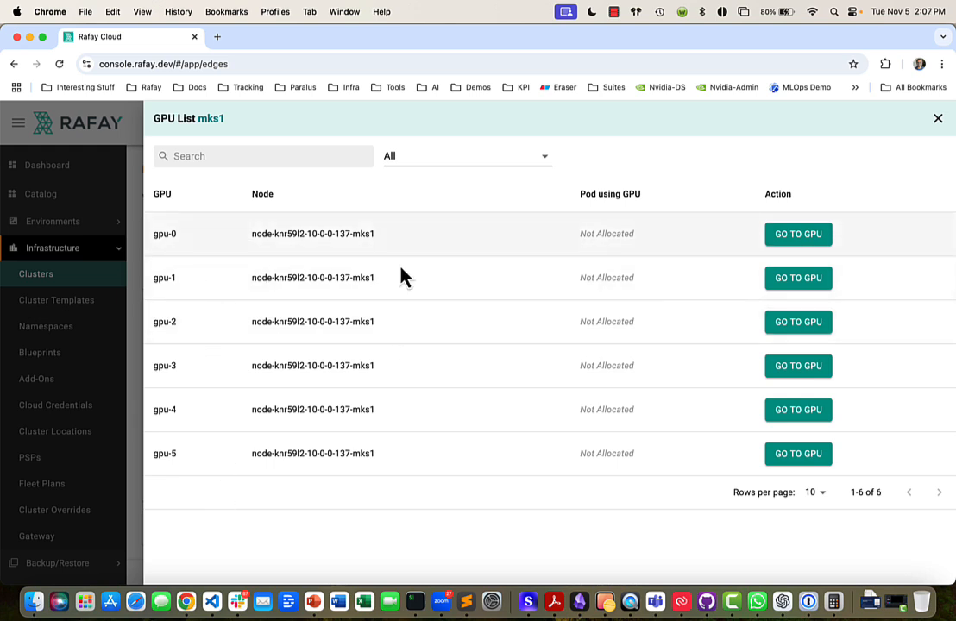
pyautogui.click(939, 117)
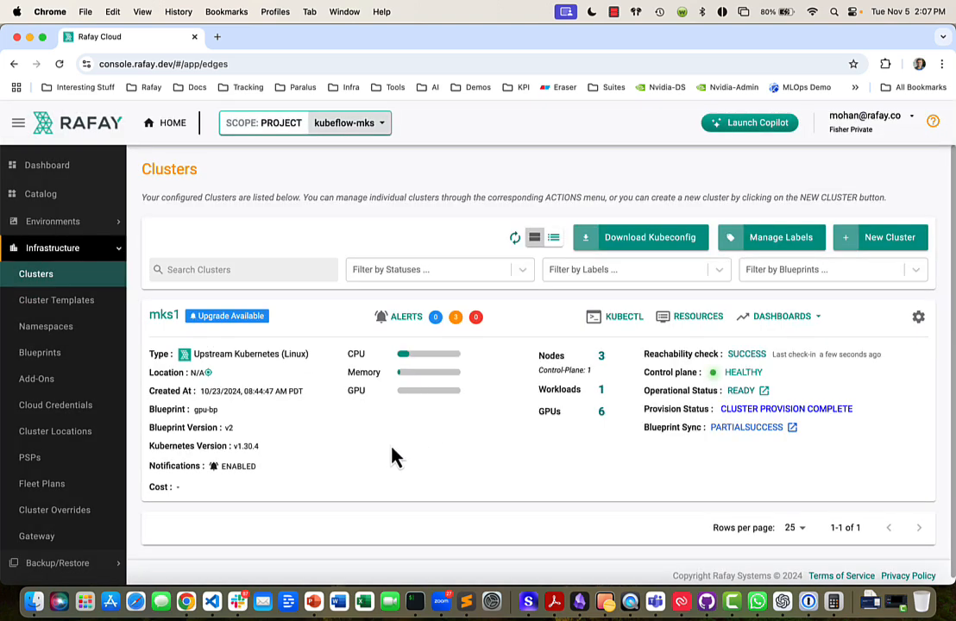
pyautogui.moveTo(435, 452)
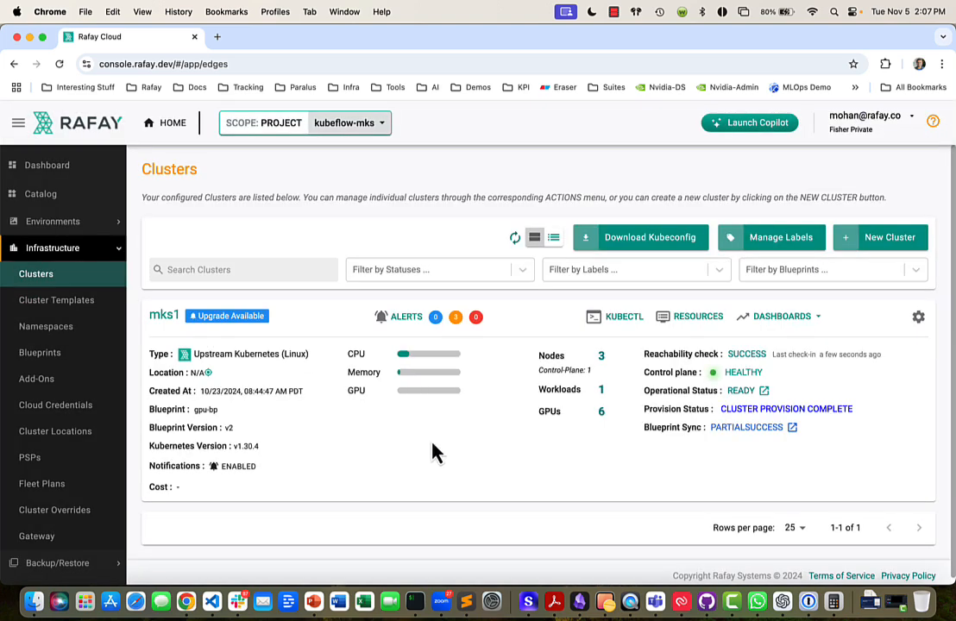
# - Go to mks1's nodes and expand tim3's labels, the node now reporting 6 GPUs
pyautogui.click(164, 315)
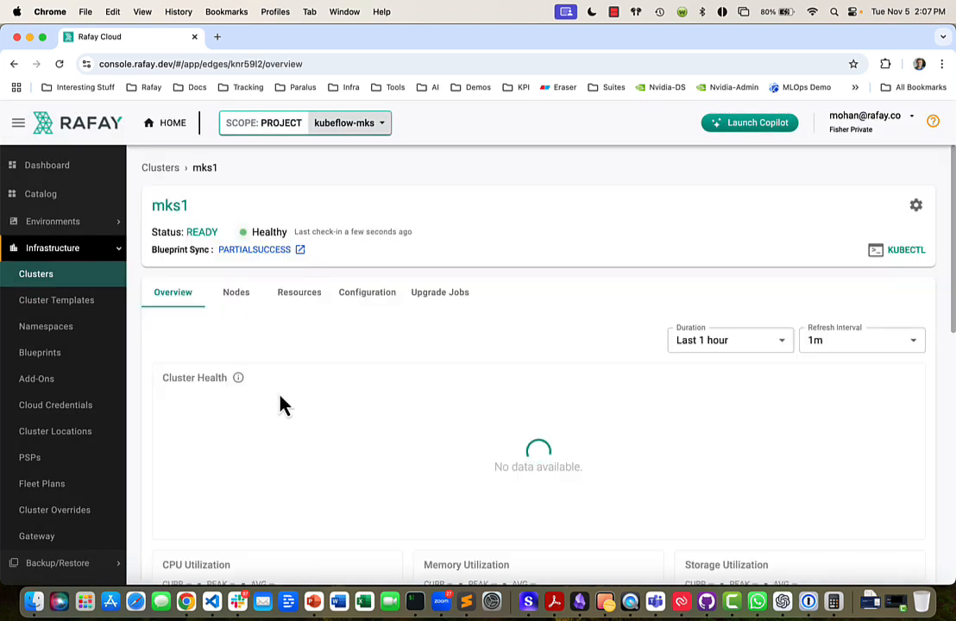
pyautogui.click(235, 292)
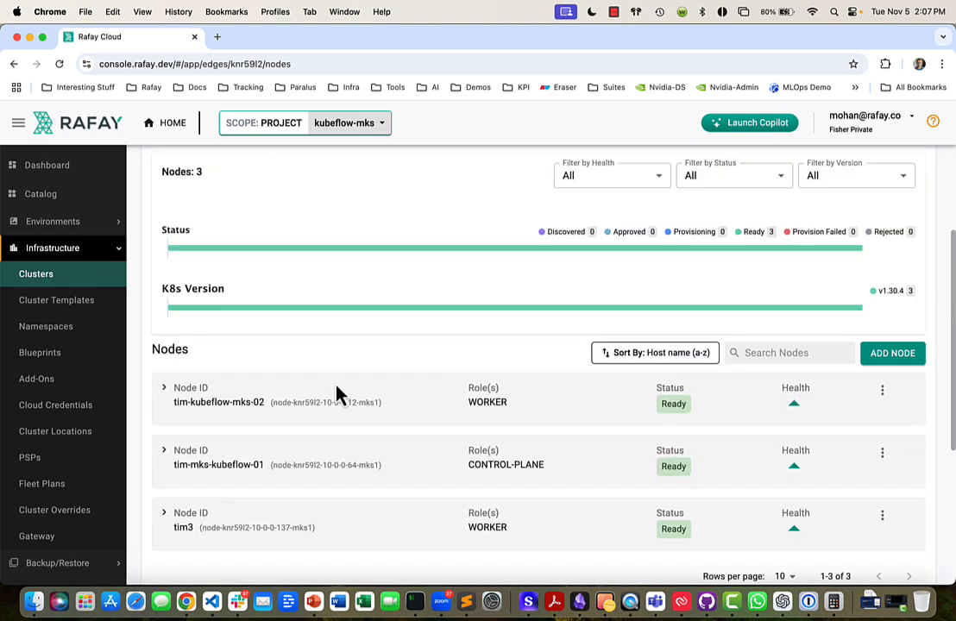
pyautogui.scroll(-3)
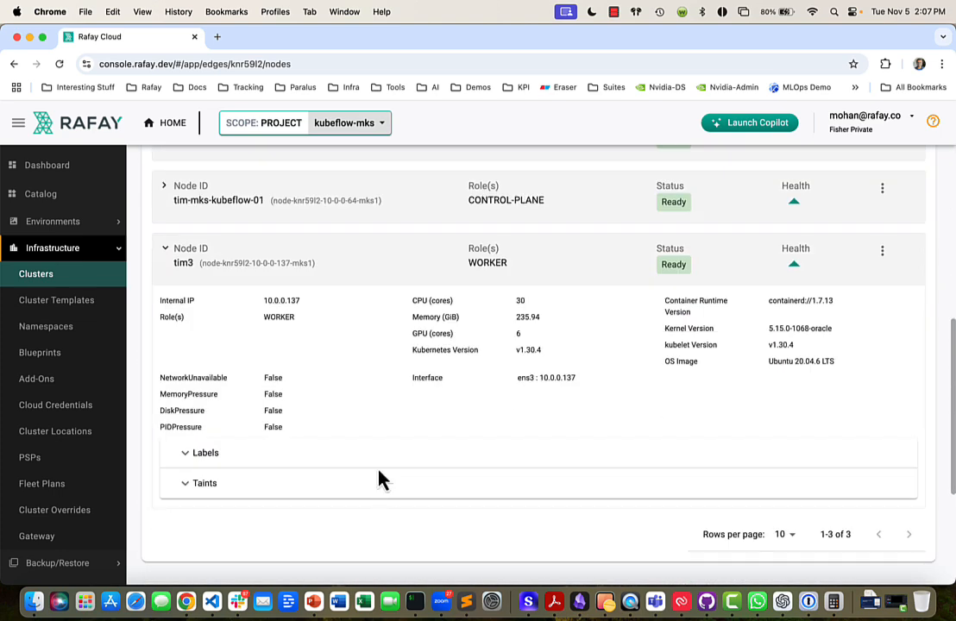
pyautogui.click(206, 452)
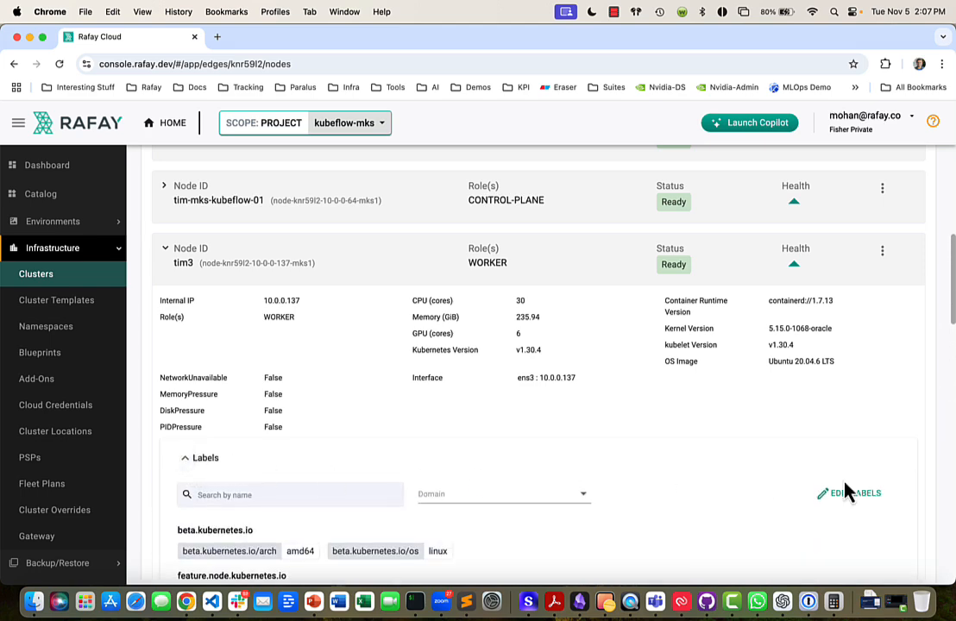
# - Set tim3's nvidia.com/device-plugin.config label to time-slice-10 and save
pyautogui.click(855, 494)
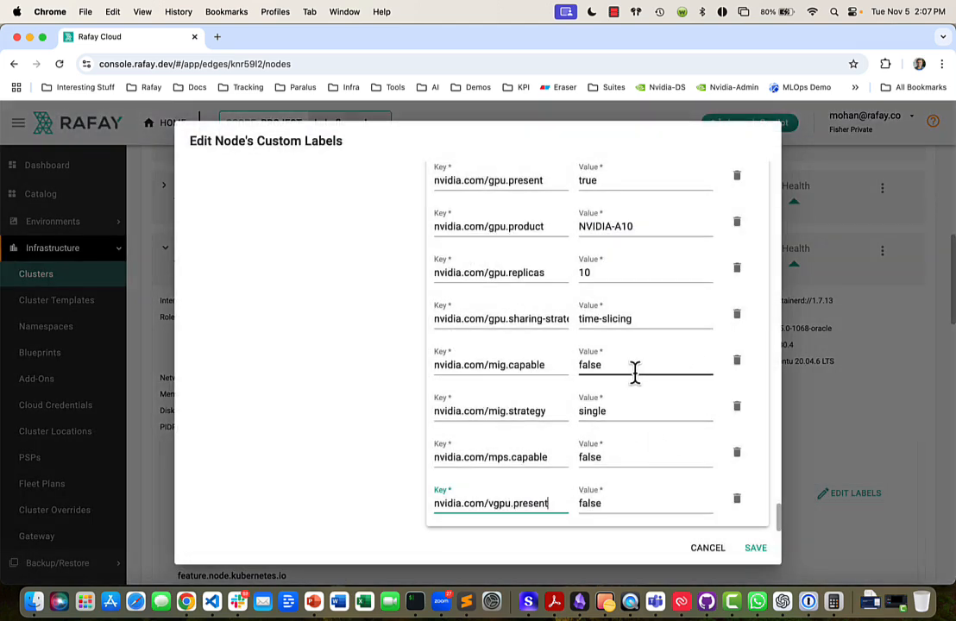
pyautogui.scroll(3)
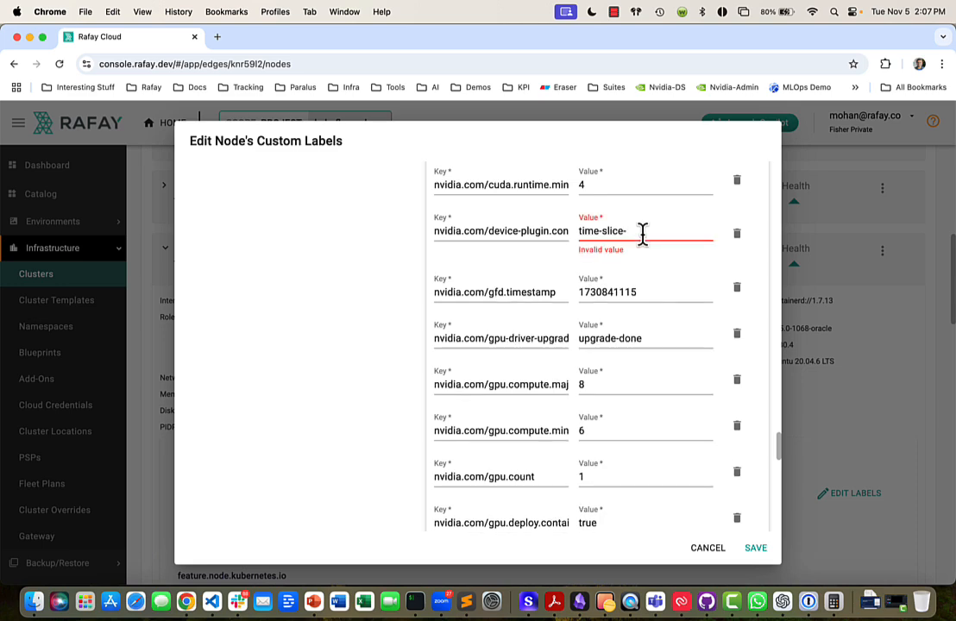
pyautogui.write('10')
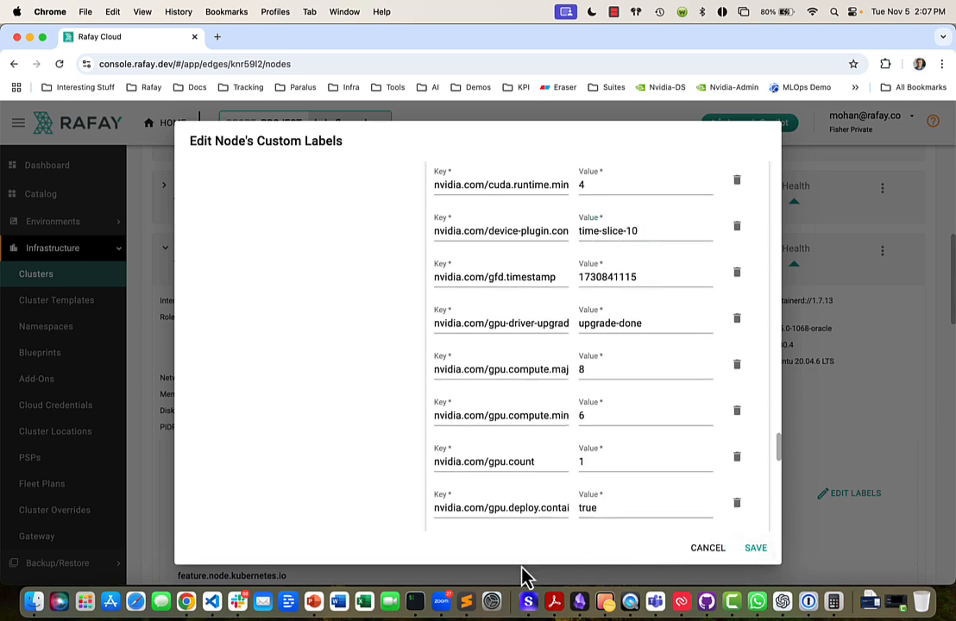
pyautogui.click(708, 549)
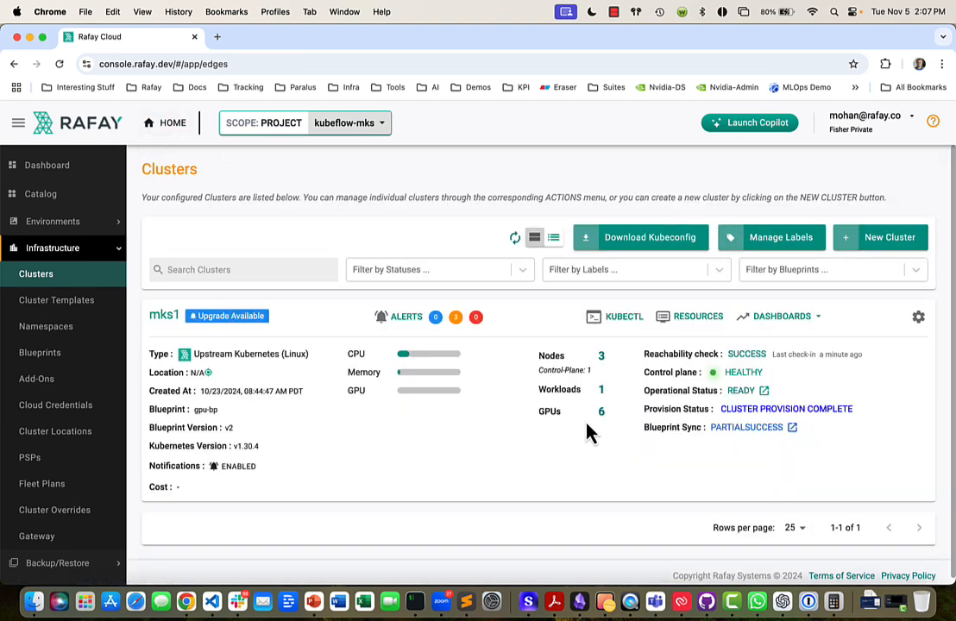
pyautogui.moveTo(587, 449)
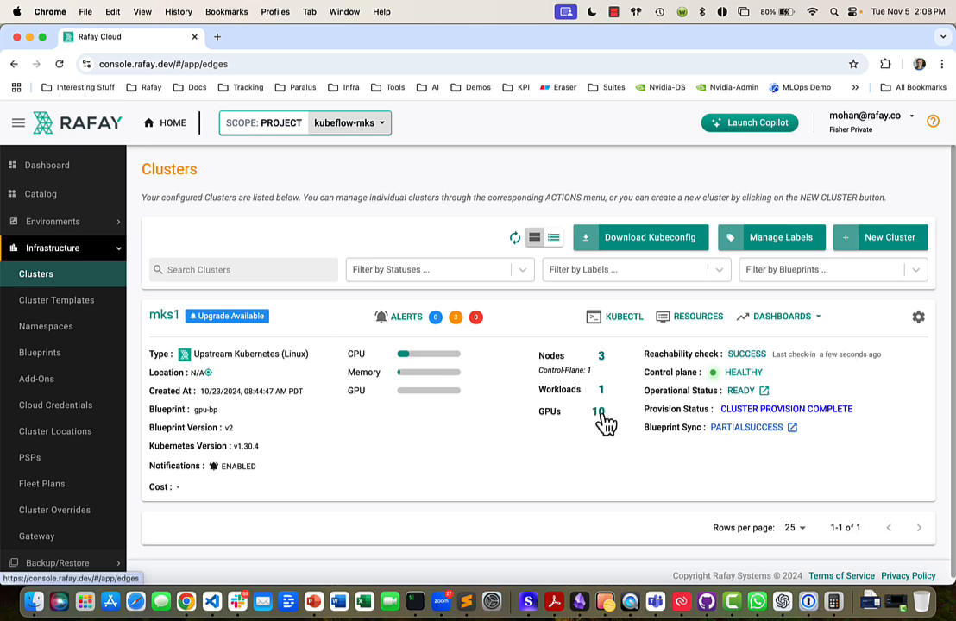
# - Confirm mks1's GPU list now shows 10 GPUs
pyautogui.click(599, 411)
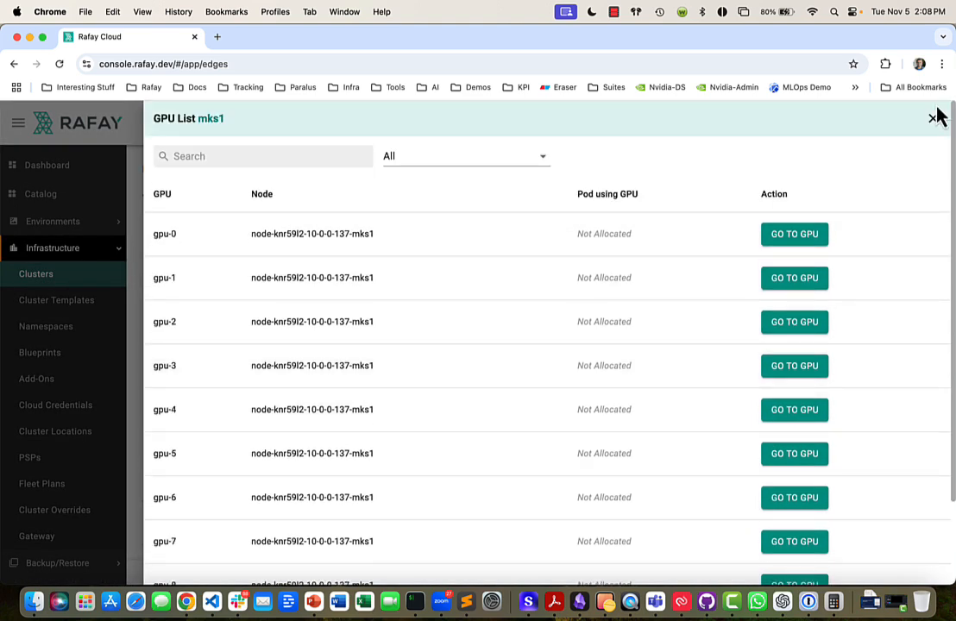
pyautogui.click(932, 117)
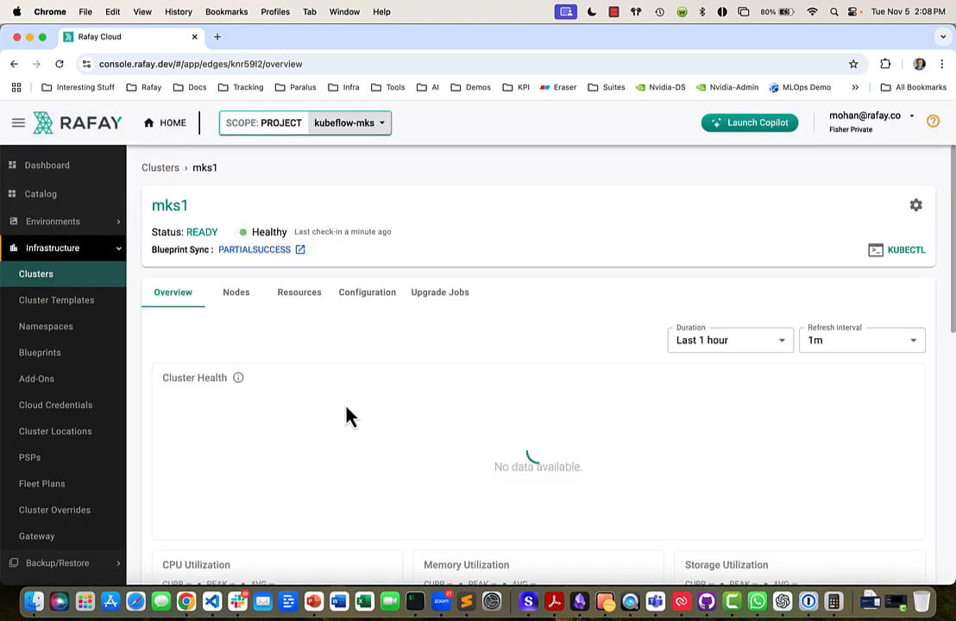
# - Show tim3's nvidia.com labels with gpu.replicas 10 and device-plugin.config time-slice-10
pyautogui.click(235, 292)
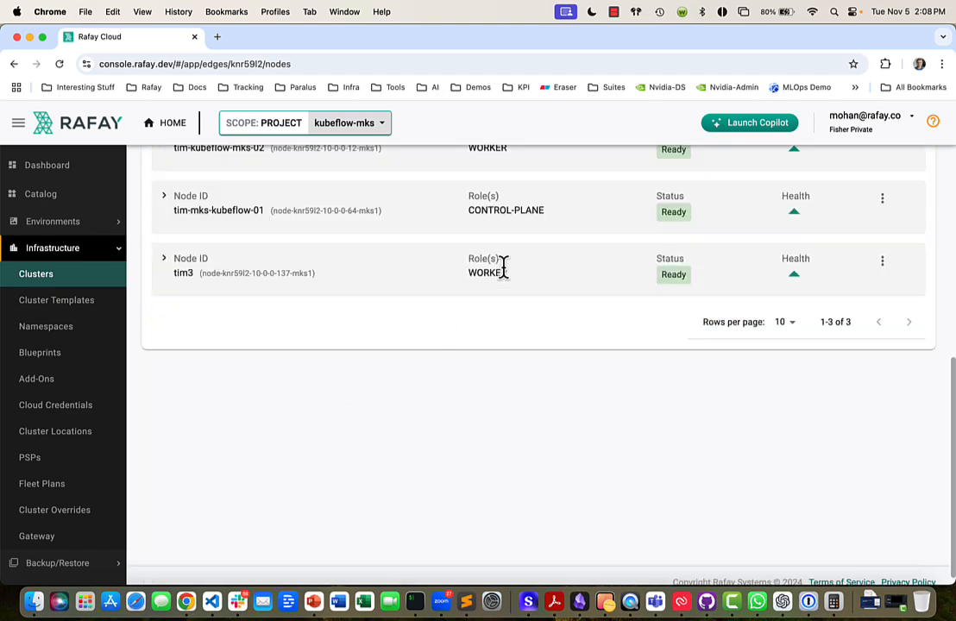
pyautogui.click(164, 259)
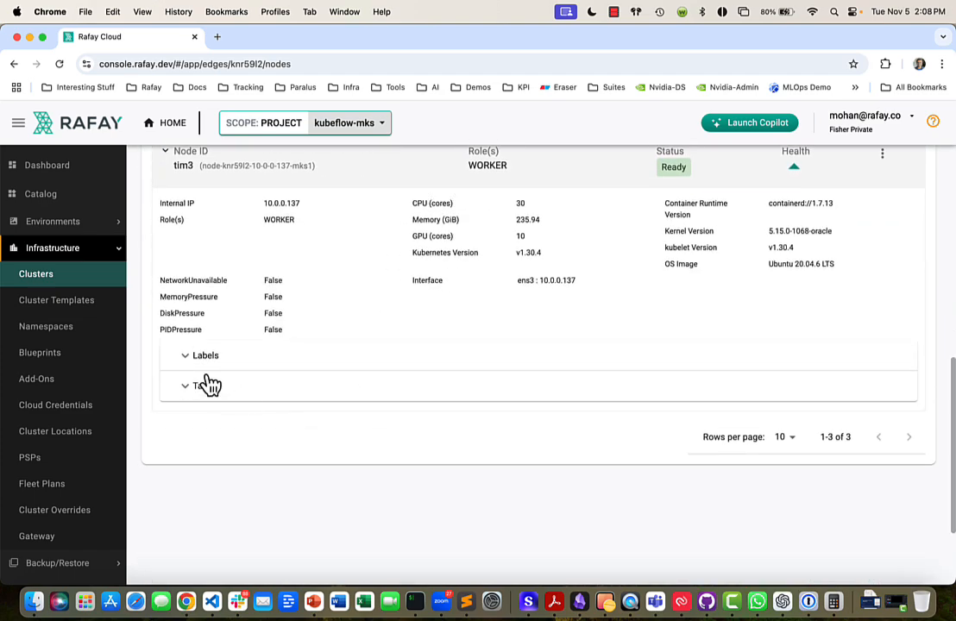
pyautogui.click(205, 355)
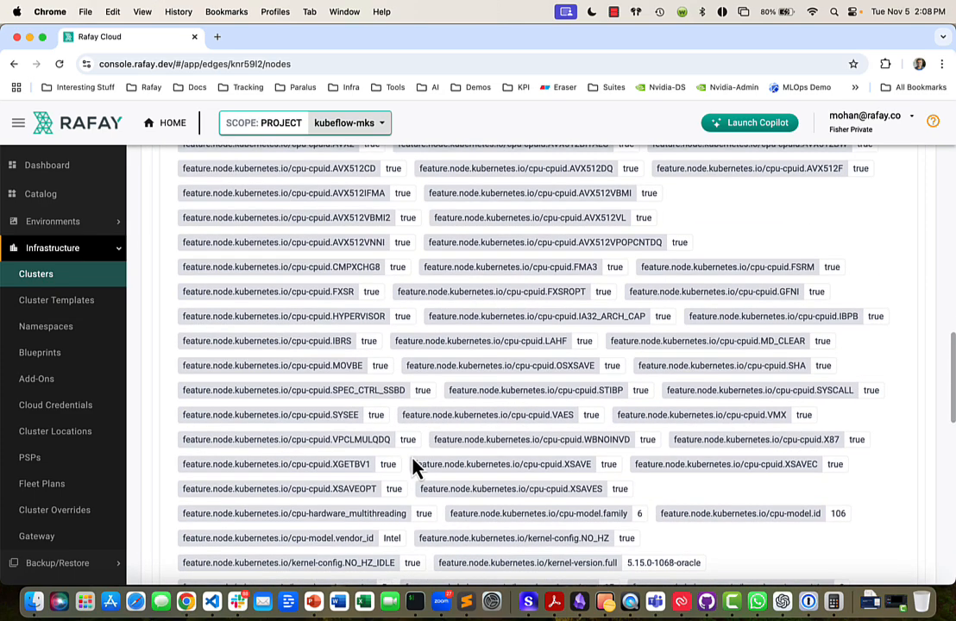
pyautogui.scroll(-3)
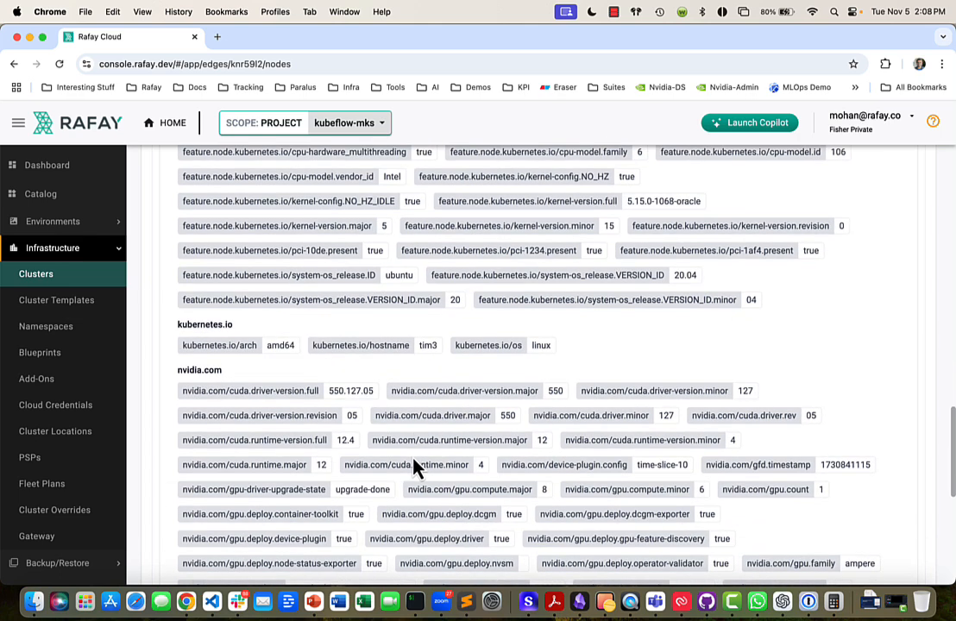
pyautogui.scroll(-3)
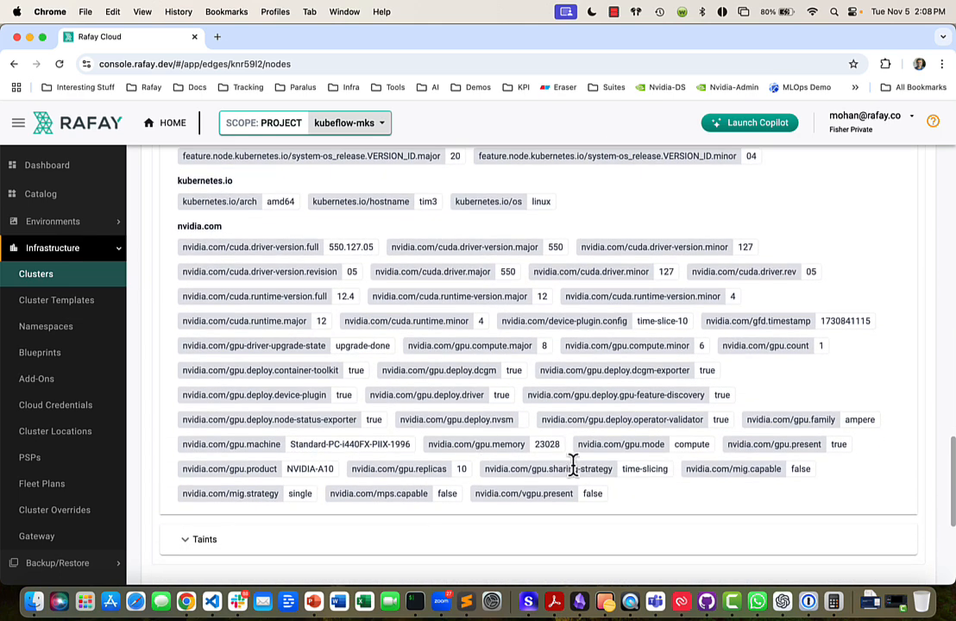